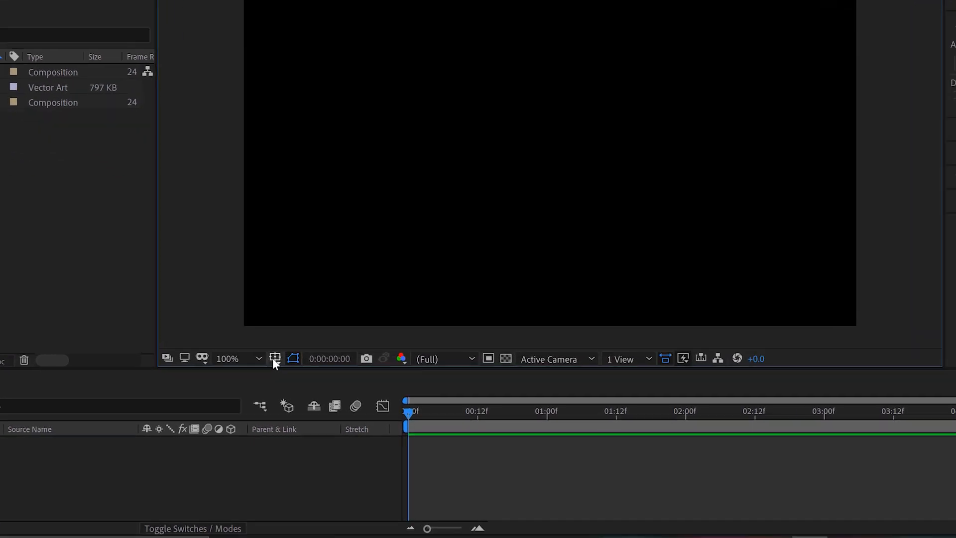
- Show rulers and position a vertical and a horizontal guide at the composition centre
left_click(275, 358)
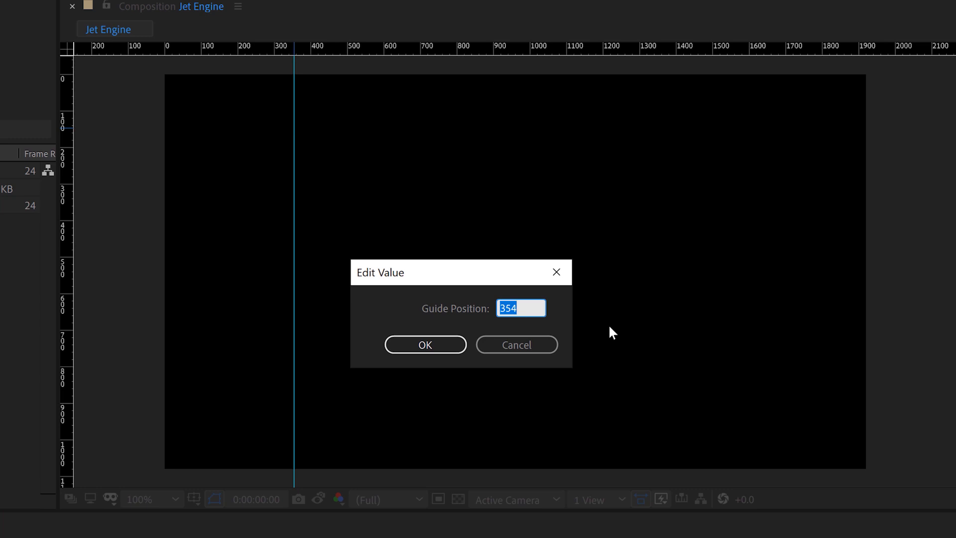
left_click(425, 344)
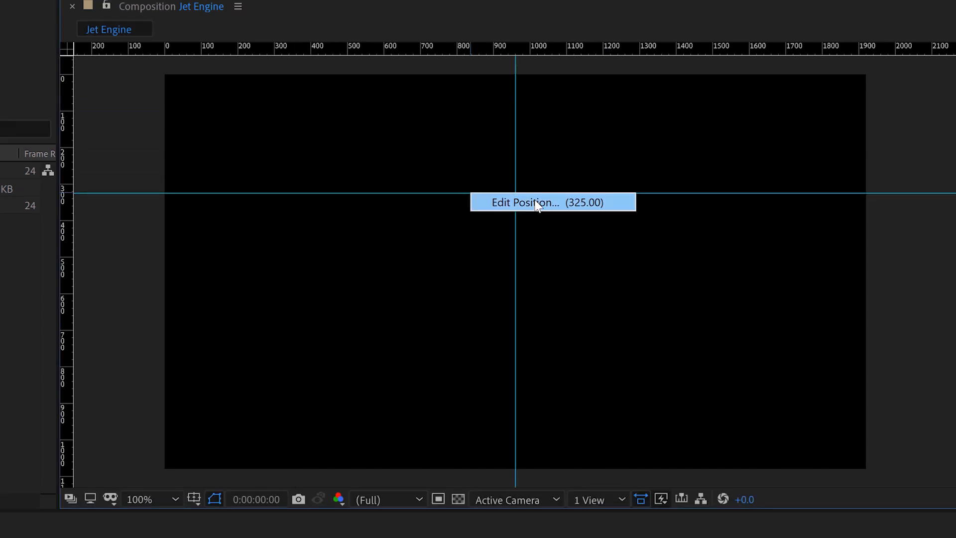
left_click(526, 203)
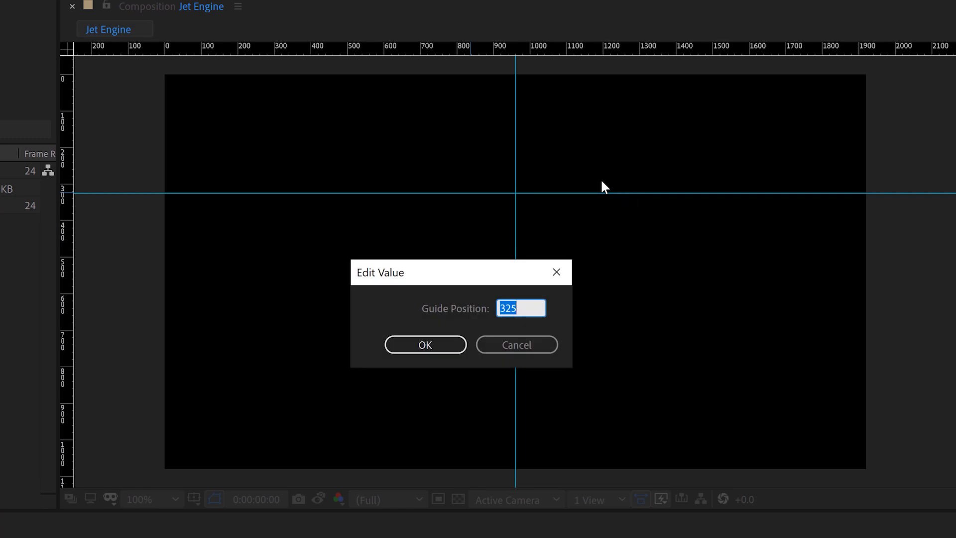
left_click(425, 345)
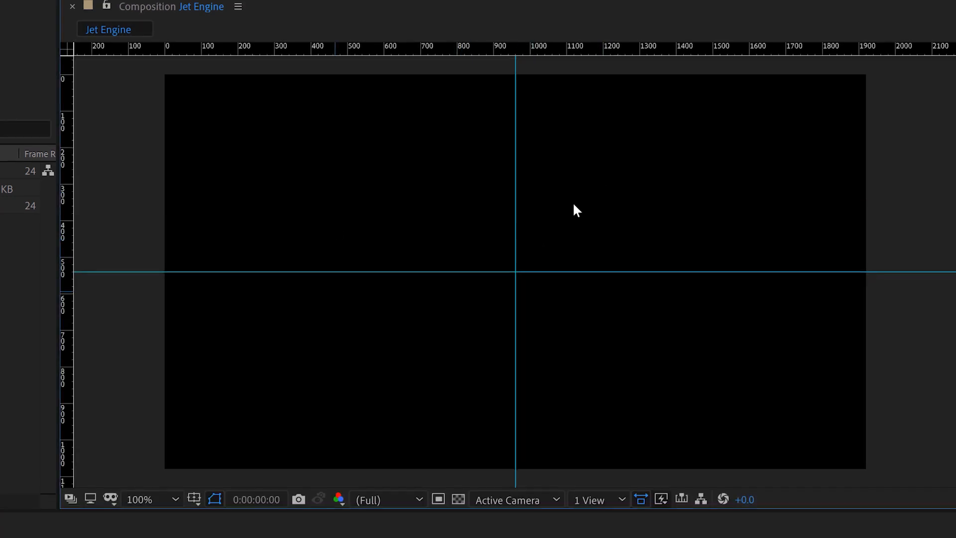
- Enable Snap to Guides from the View menu
left_click(48, 9)
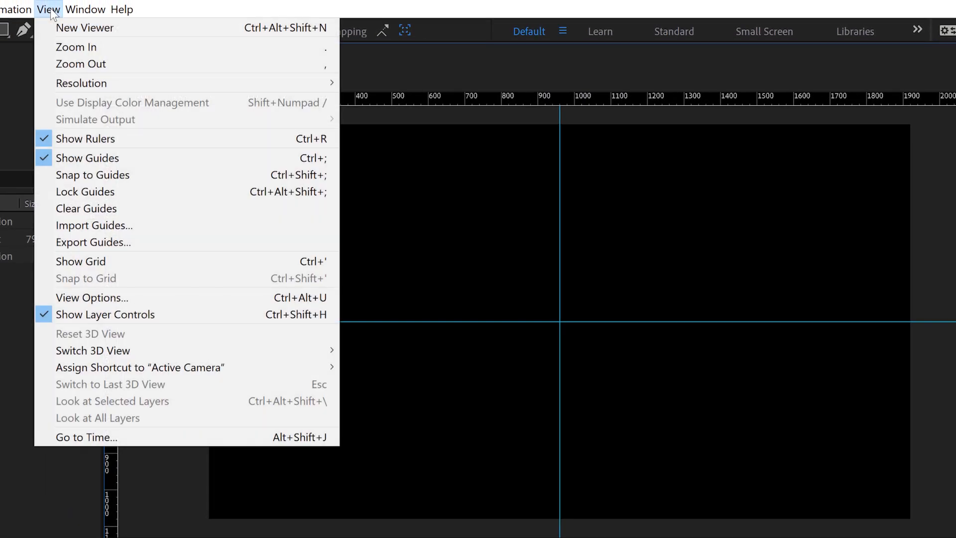
mouse_move(92, 175)
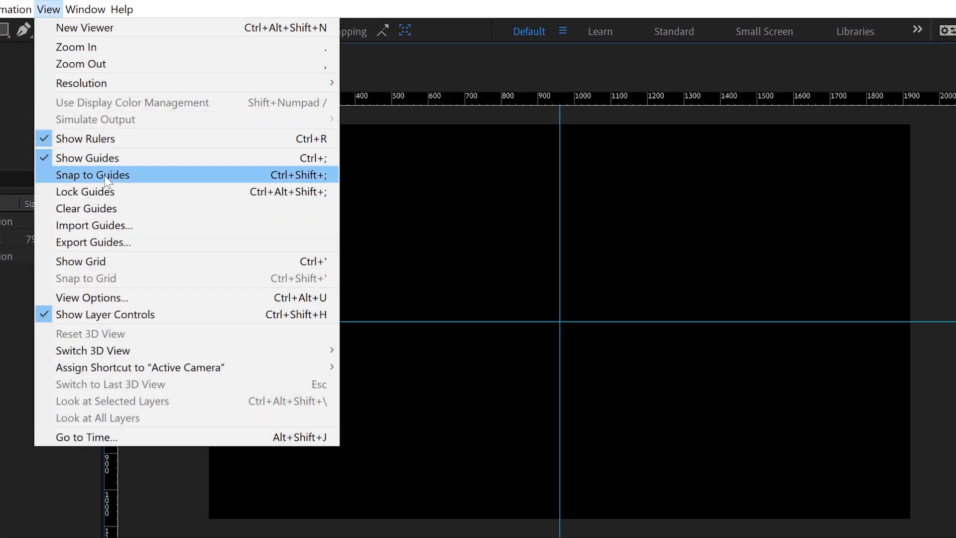
left_click(93, 175)
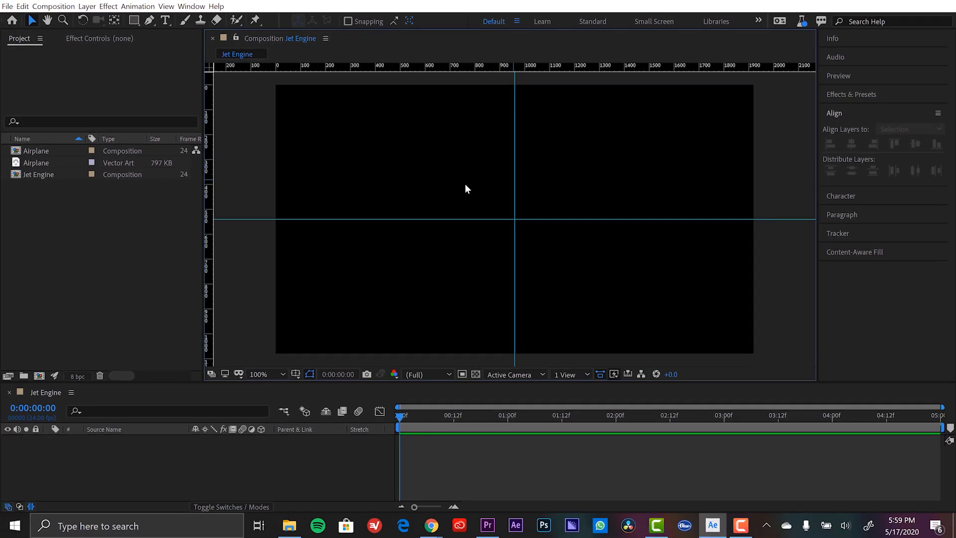
mouse_move(379, 315)
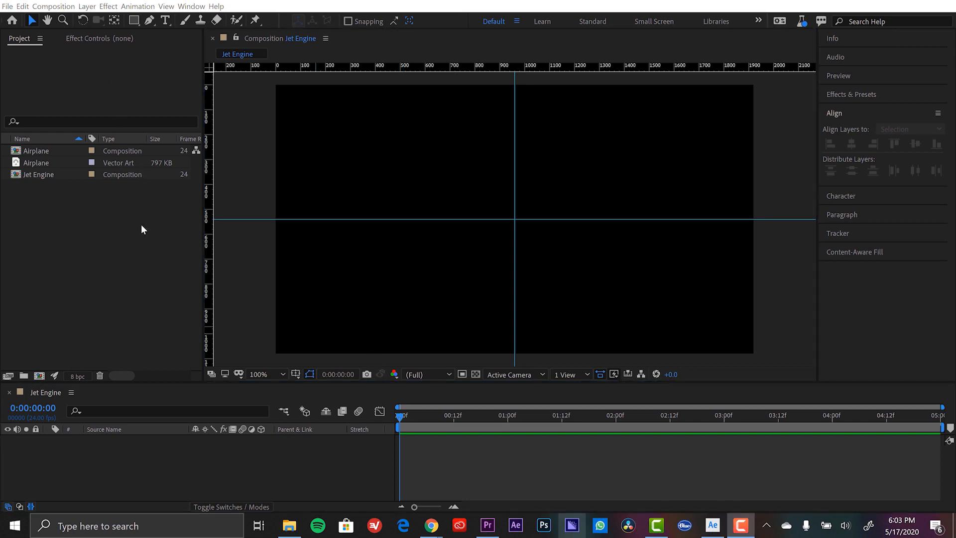
mouse_move(126, 228)
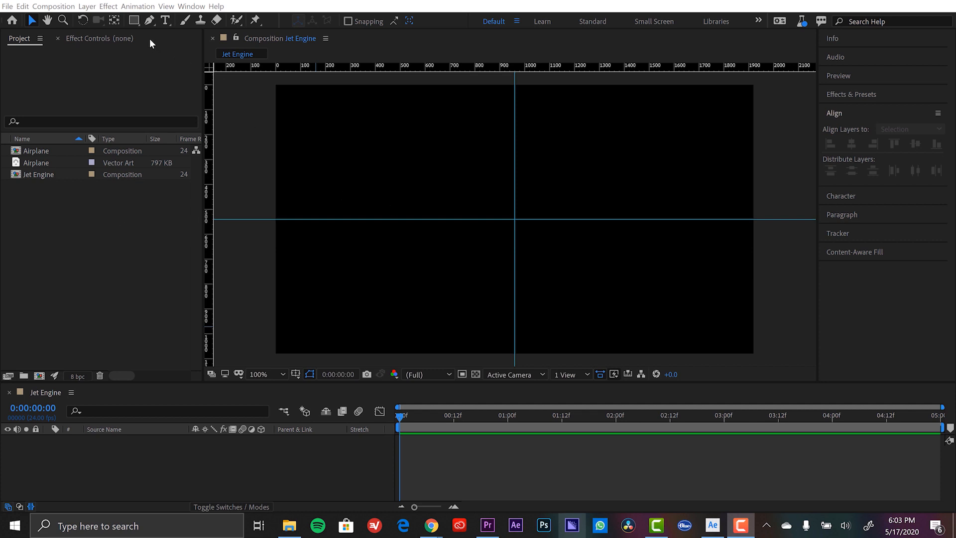
- Draw a two-point Pen path with Fill set to None
left_click(122, 20)
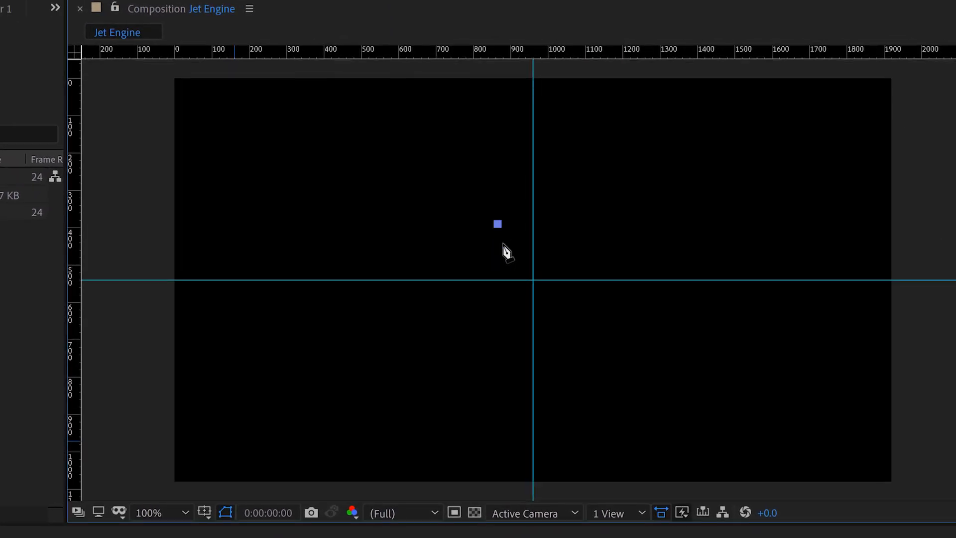
mouse_move(356, 226)
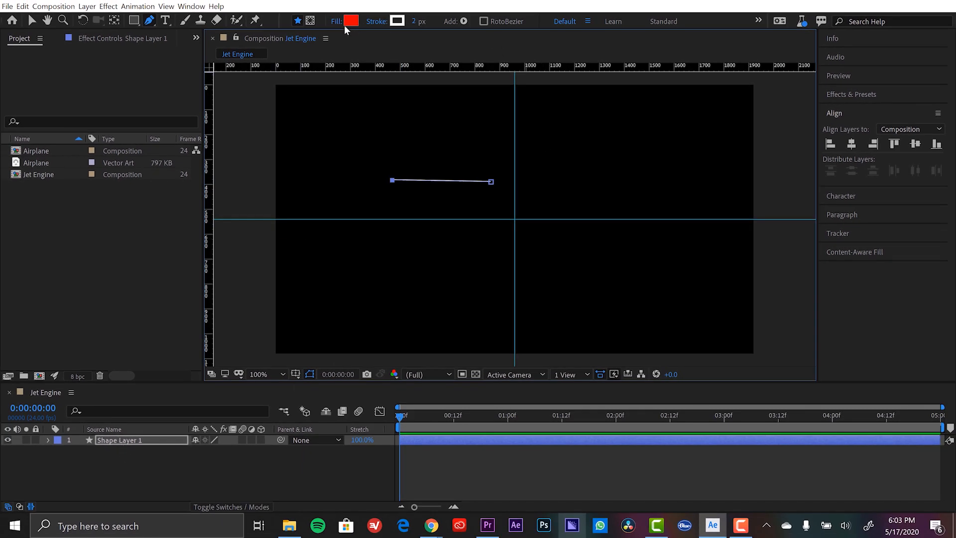
mouse_move(336, 21)
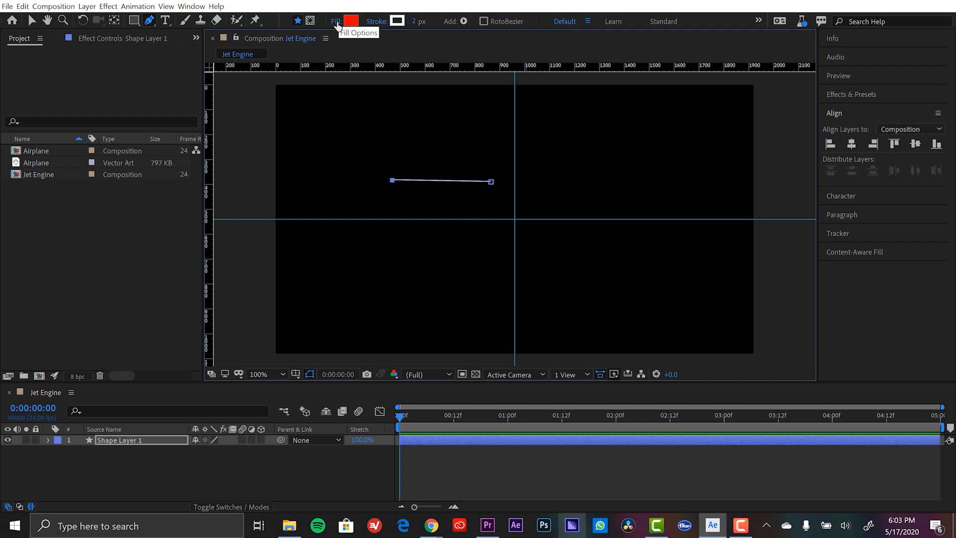
left_click(335, 21)
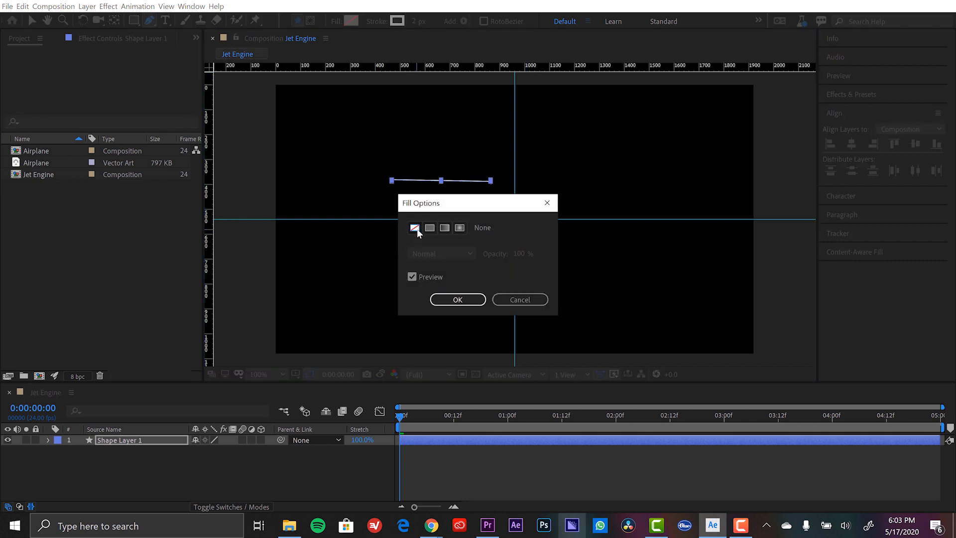
left_click(457, 299)
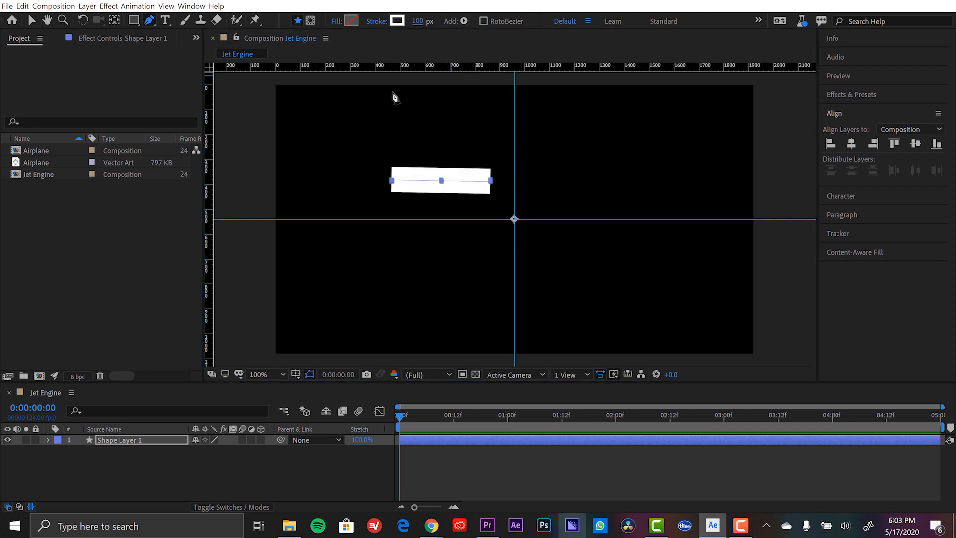
- Snap the white bar's right end onto the guide crossing, then deselect it
left_click_drag(491, 177, 491, 190)
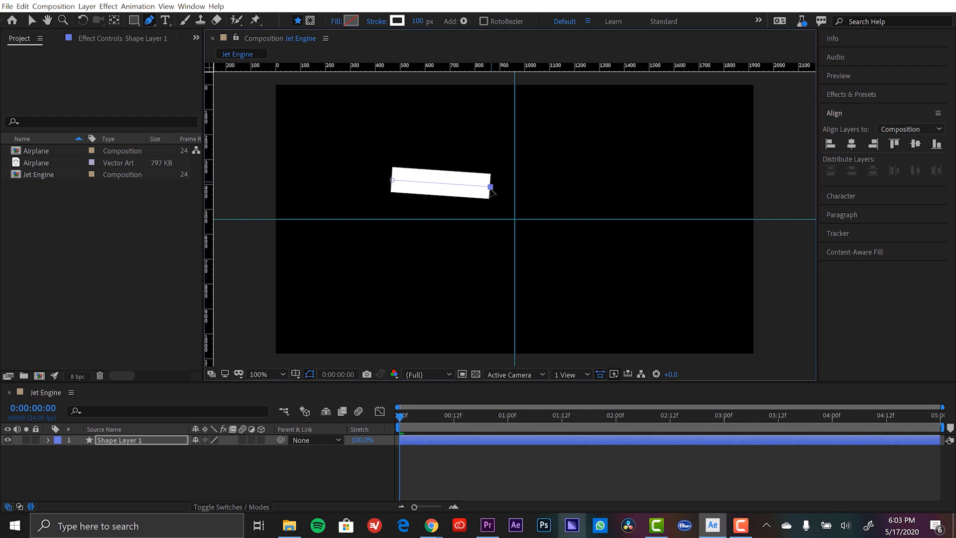
left_click_drag(490, 187, 470, 178)
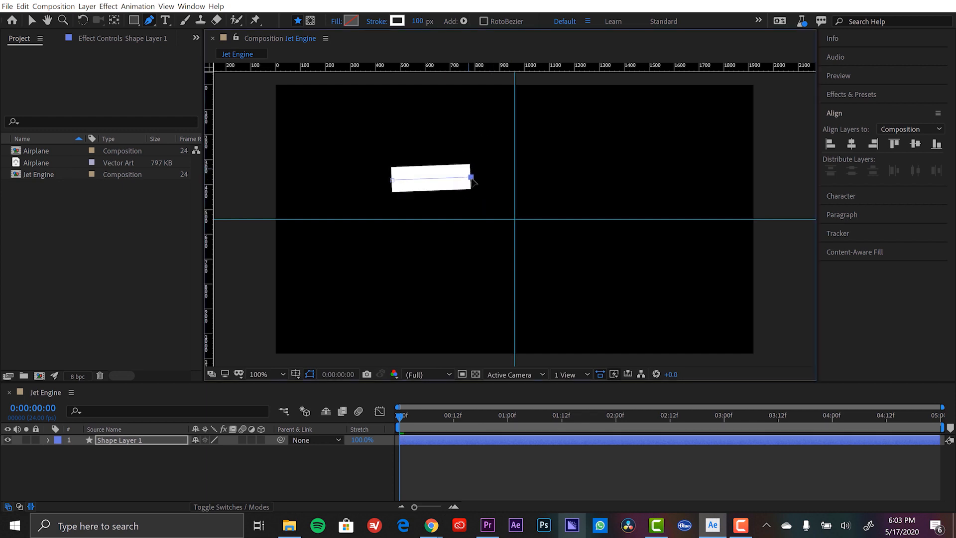
left_click_drag(472, 173, 485, 200)
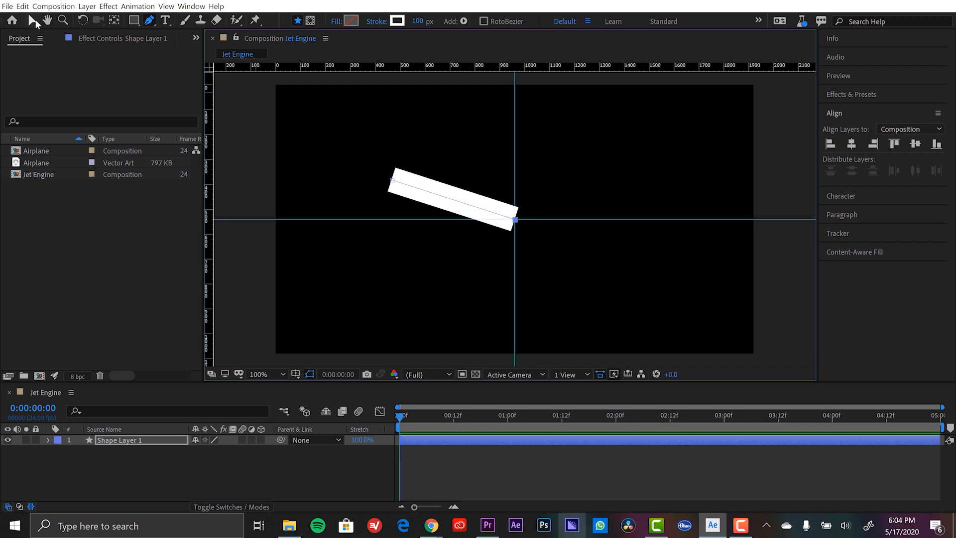
left_click(32, 20)
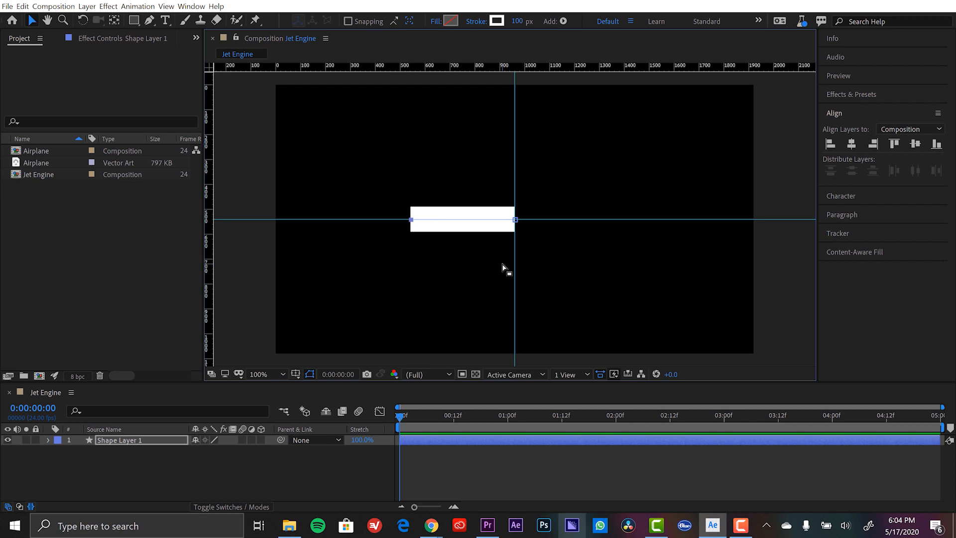
left_click(442, 320)
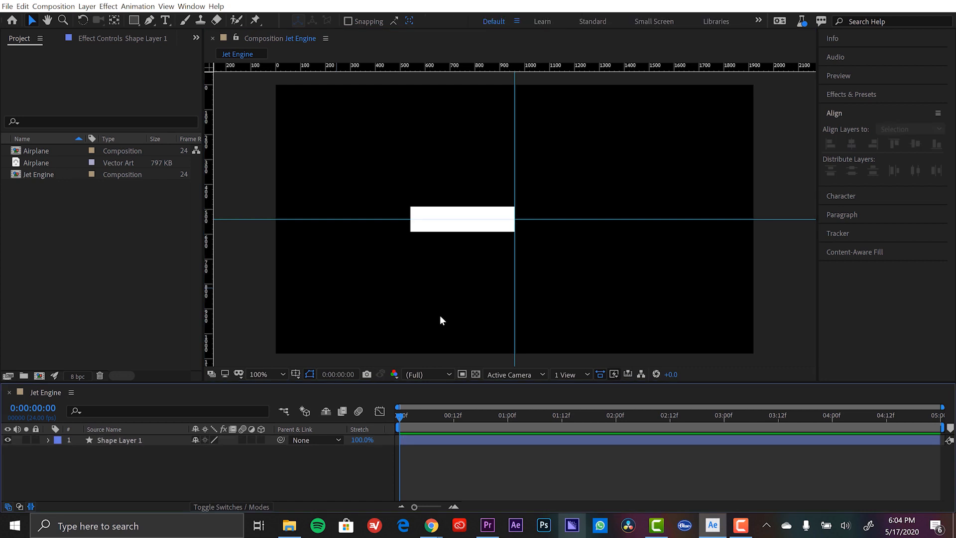
mouse_move(171, 422)
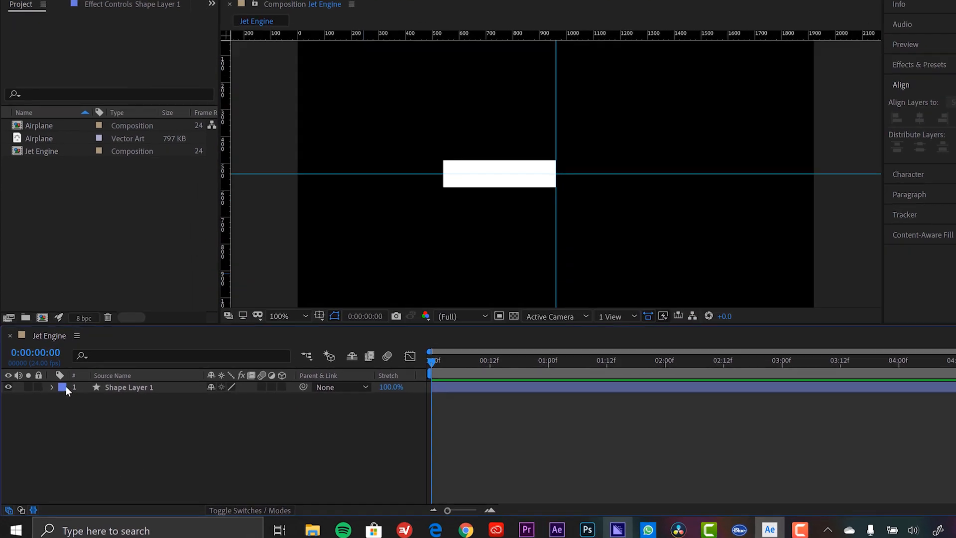
- Rename the shape layer to 'Right Engine' and expand its Contents and Shape 1 groups
double_click(128, 386)
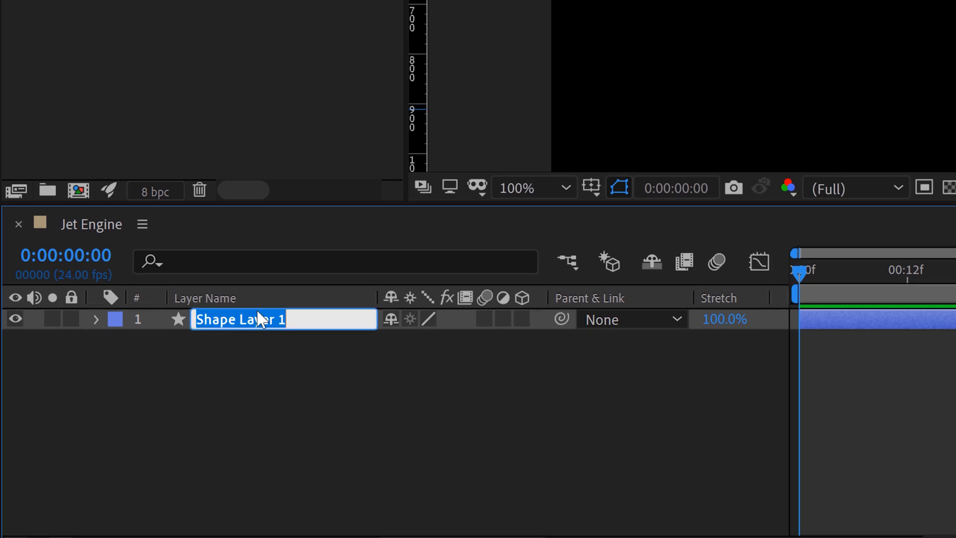
type("Right Engine")
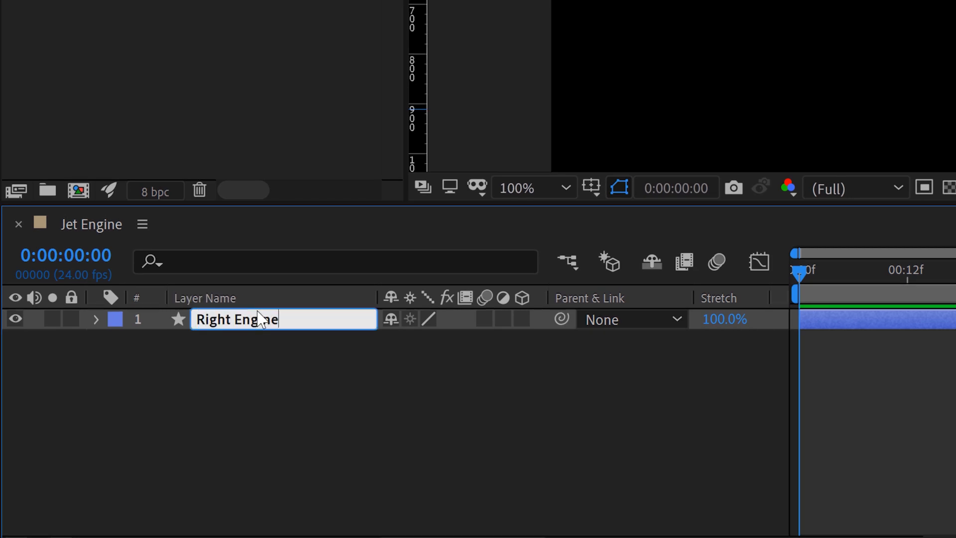
left_click(95, 318)
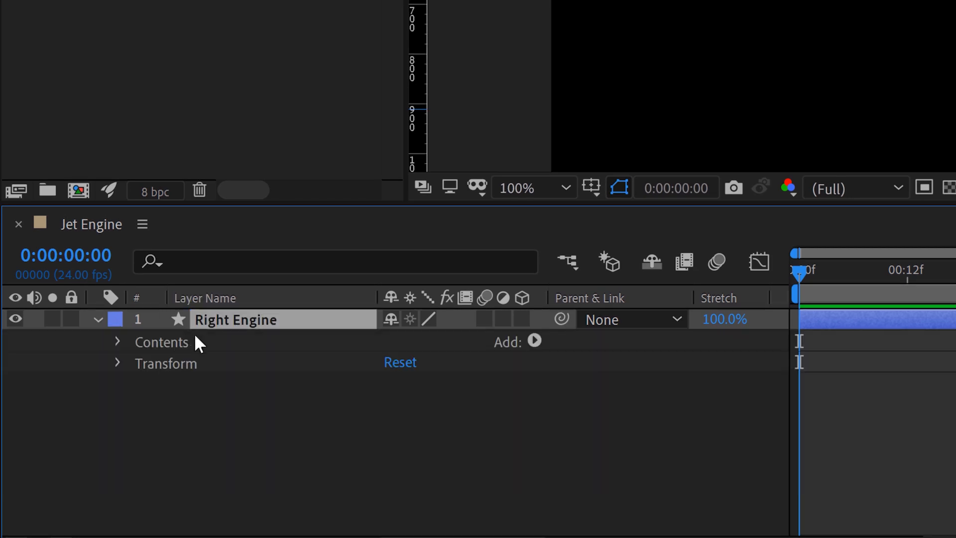
left_click(117, 342)
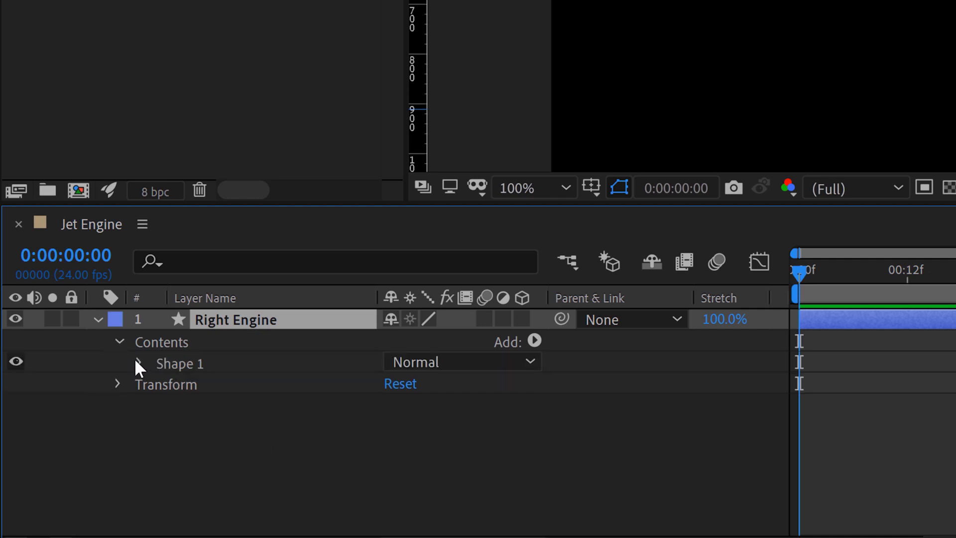
left_click(137, 364)
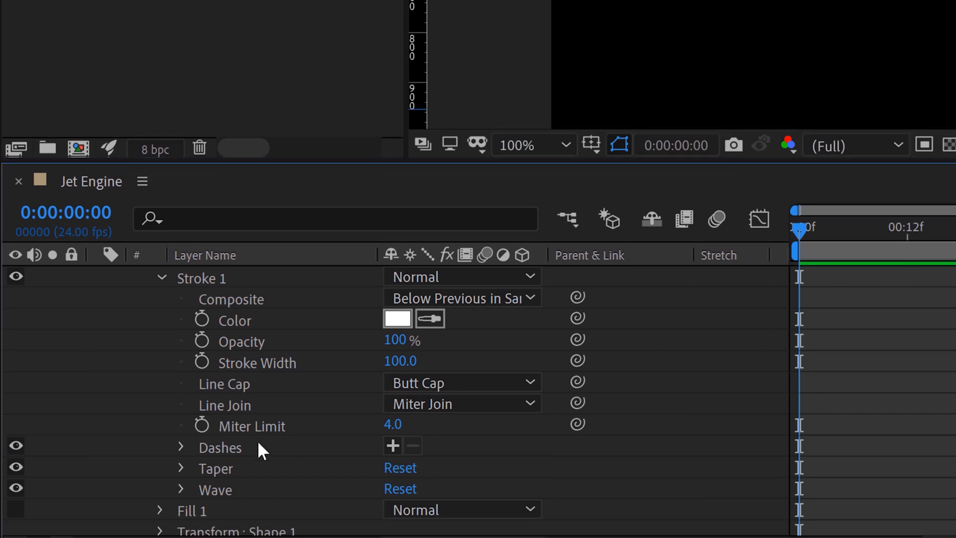
mouse_move(194, 482)
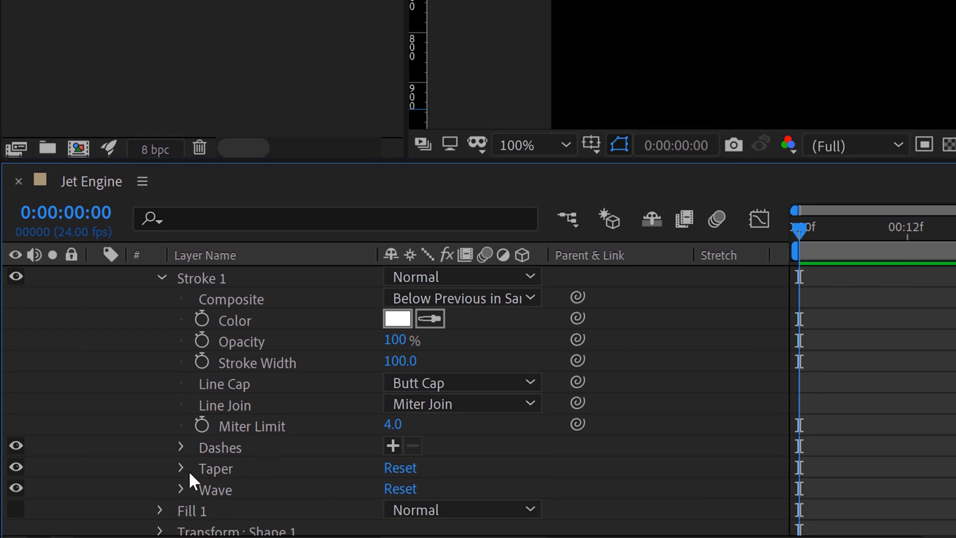
- In the stroke's Taper group, set End Length to 100% and End Ease to 10%
left_click(180, 468)
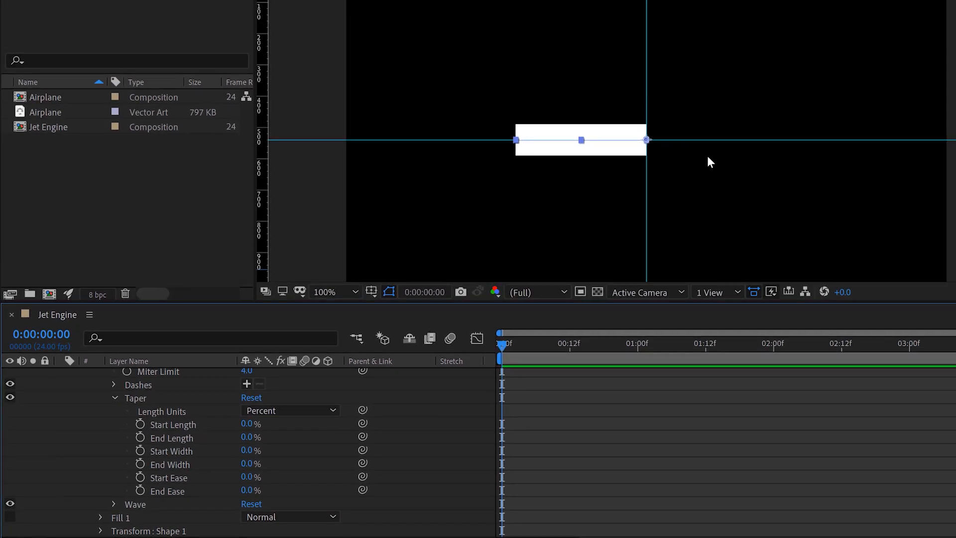
mouse_move(534, 127)
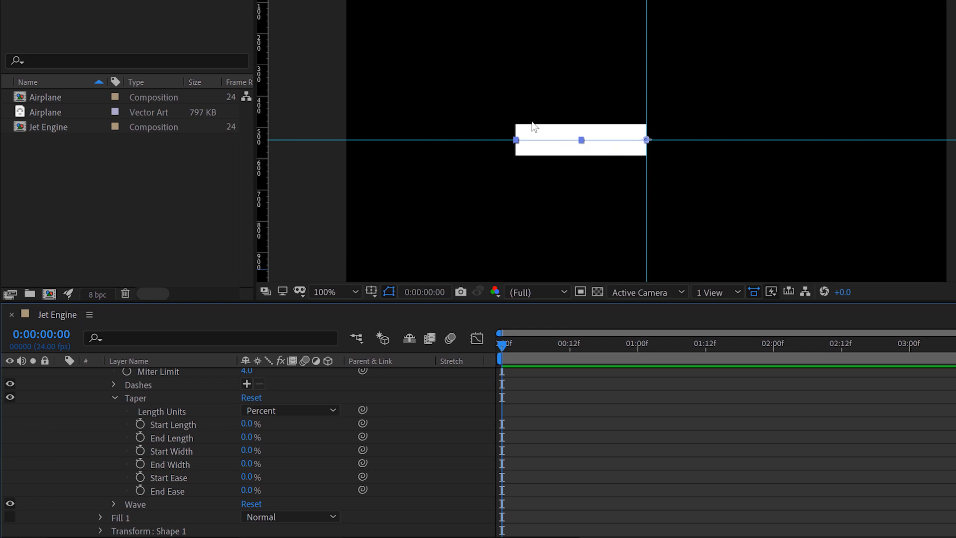
mouse_move(547, 128)
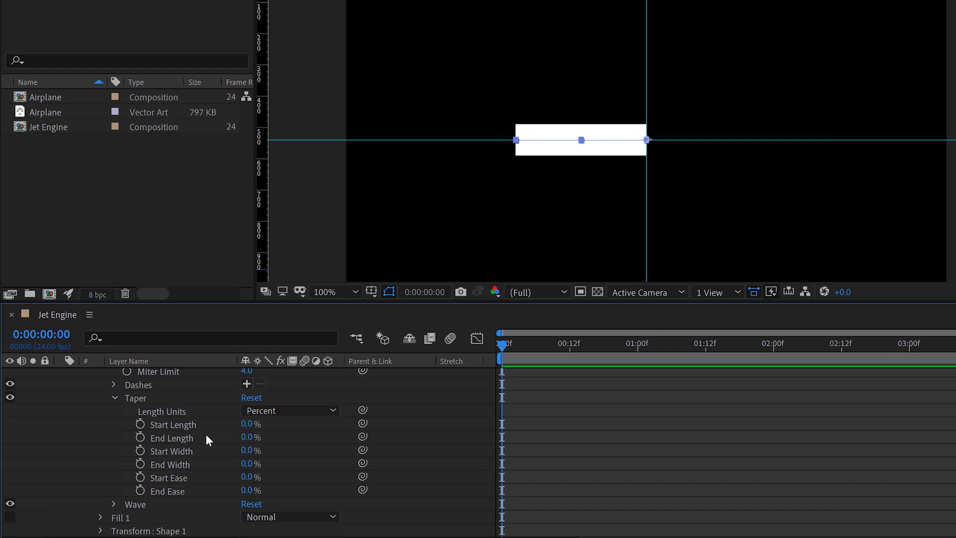
mouse_move(177, 459)
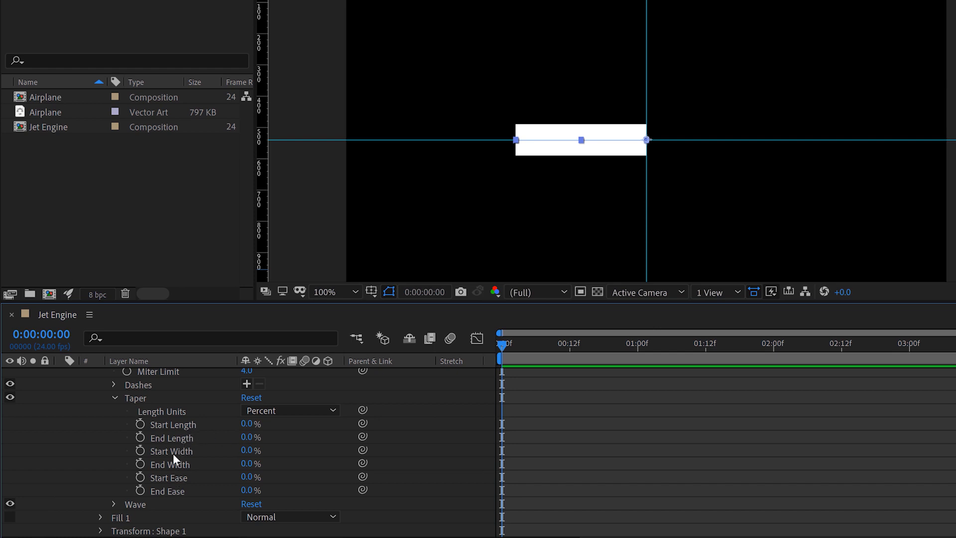
mouse_move(244, 440)
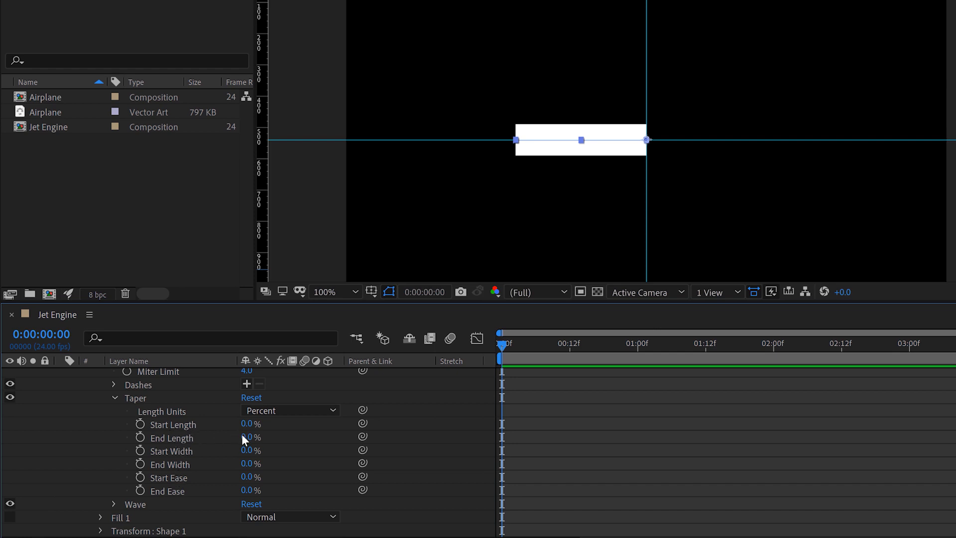
left_click_drag(250, 438, 263, 437)
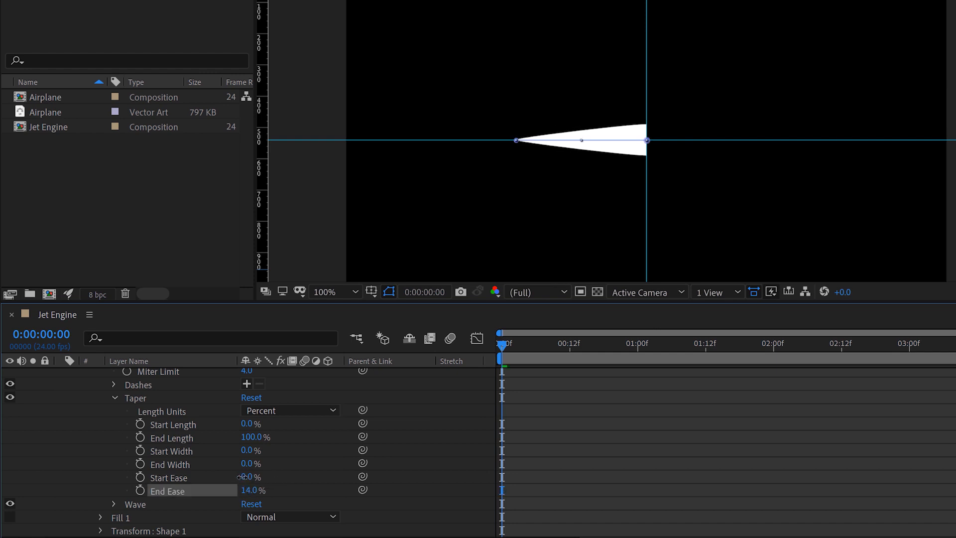
double_click(253, 490)
type("10")
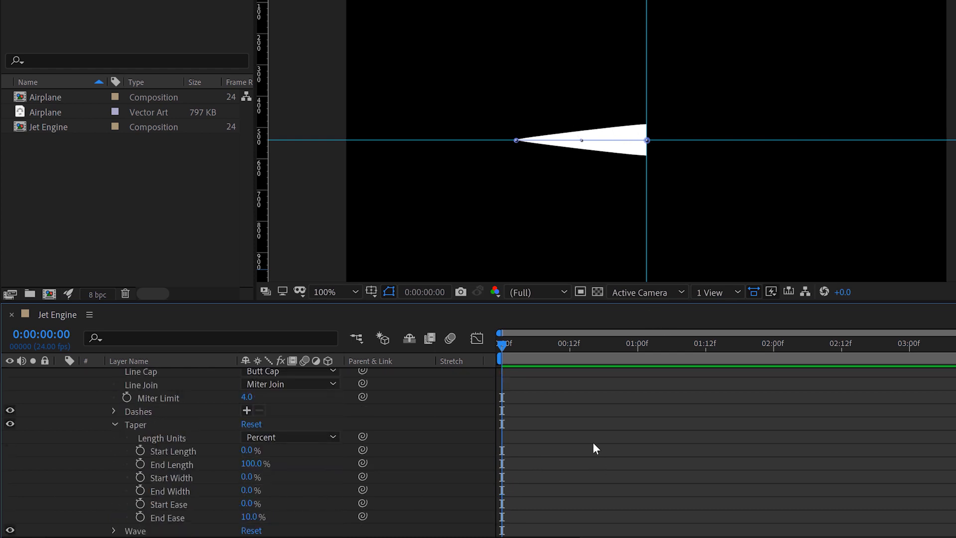
- In the stroke's Wave group, set Amount to 25% and Wavelength to 100
scroll("down", 3)
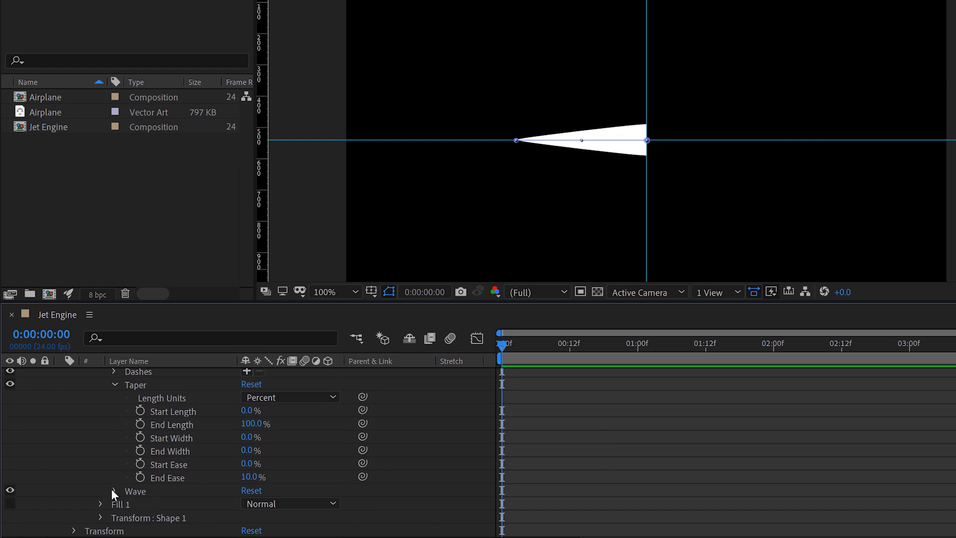
left_click(114, 492)
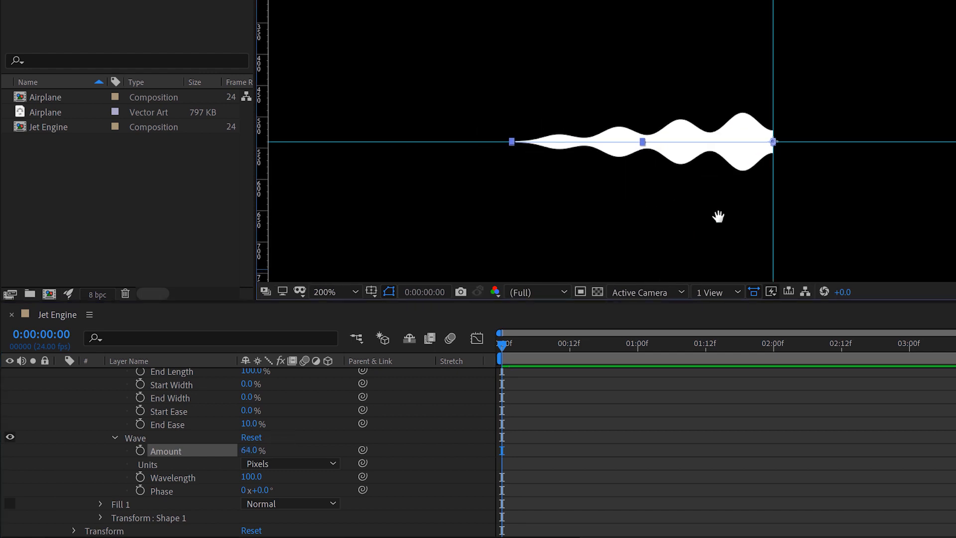
double_click(253, 450)
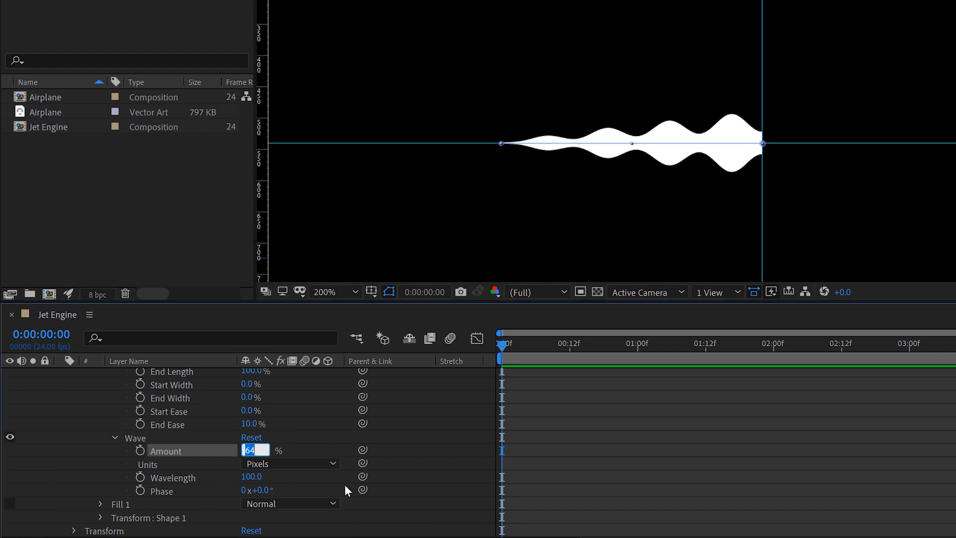
type("25.0")
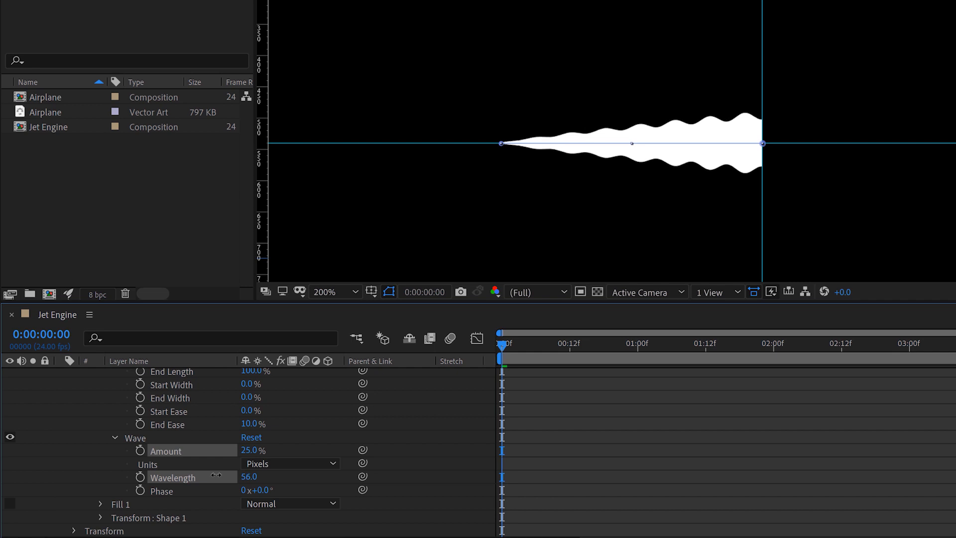
left_click_drag(249, 476, 249, 476)
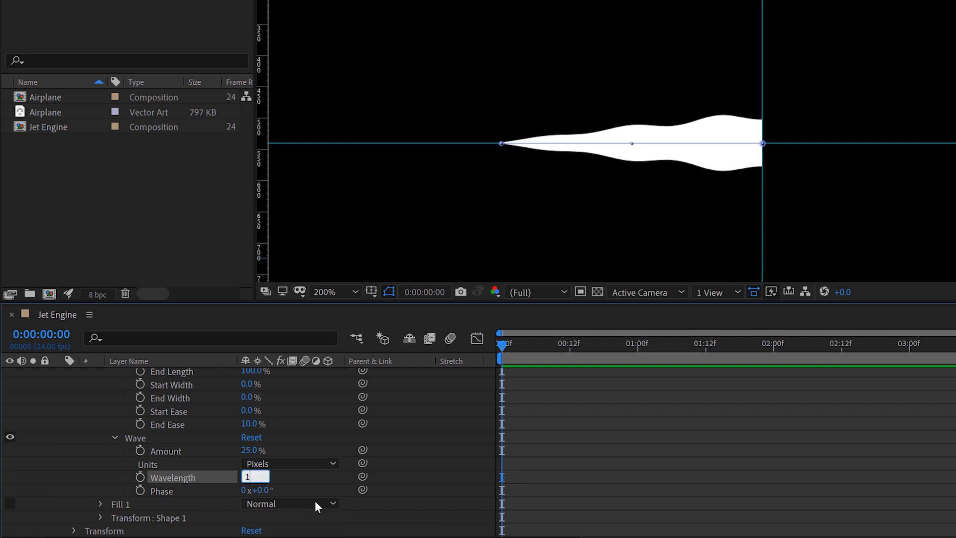
type("100.0")
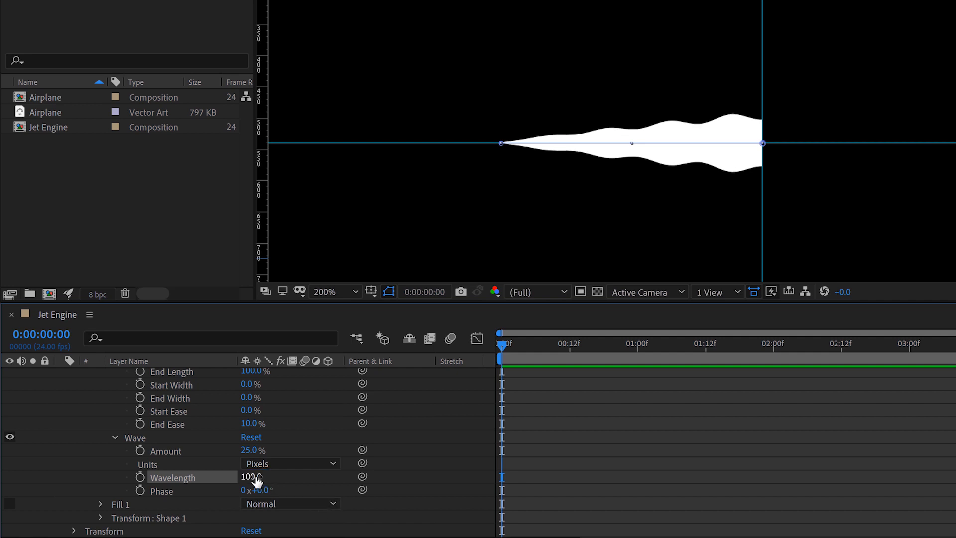
left_click_drag(253, 476, 269, 476)
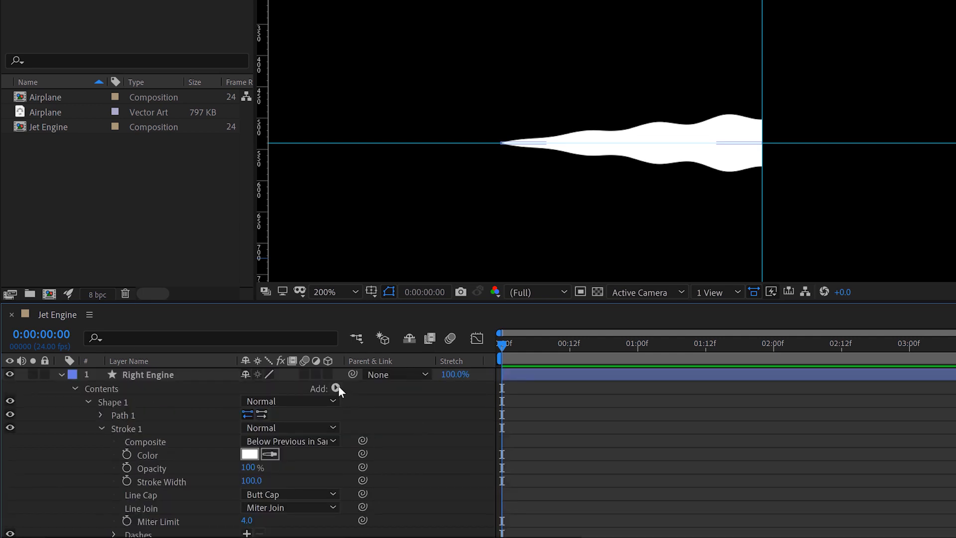
- Add a Trim Paths operator to the flame shape and set its End to 75%
left_click(334, 388)
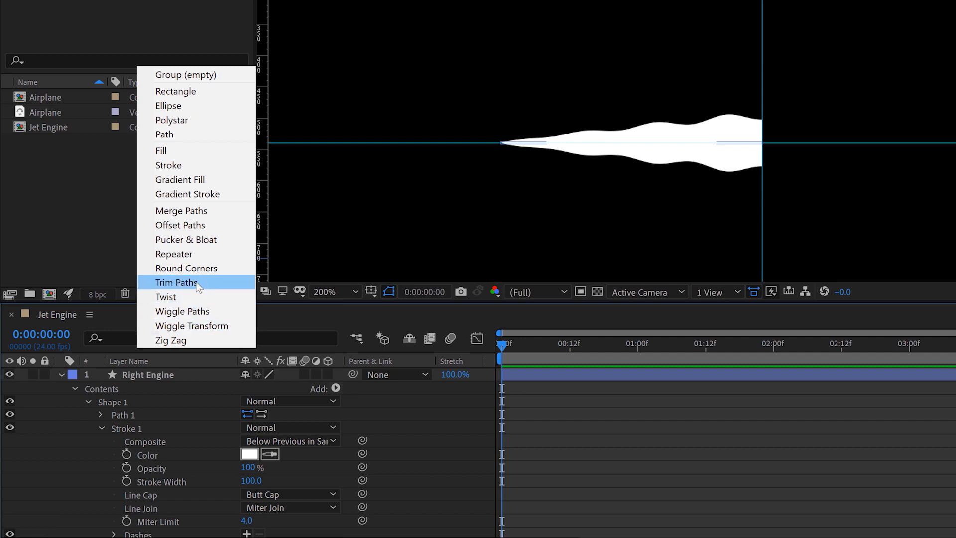
left_click(177, 282)
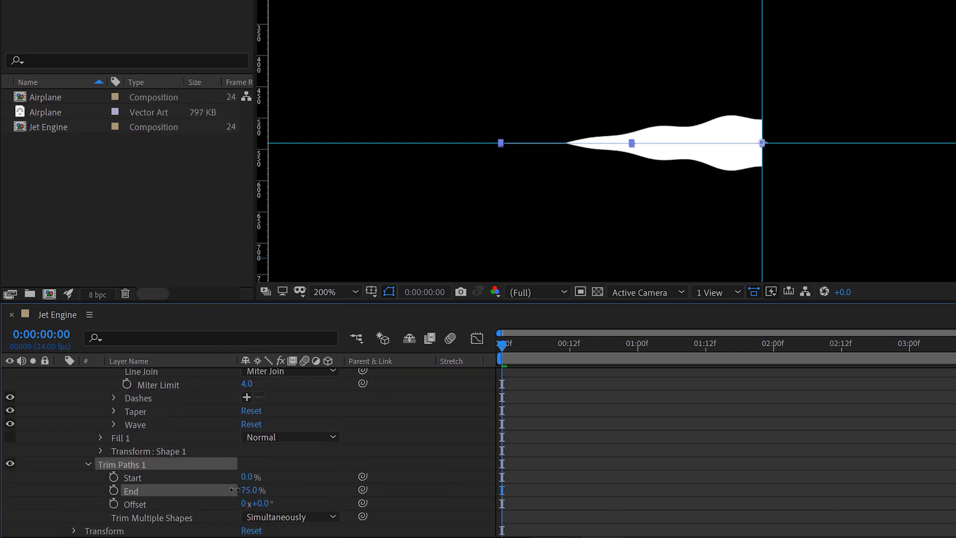
left_click_drag(250, 489, 212, 490)
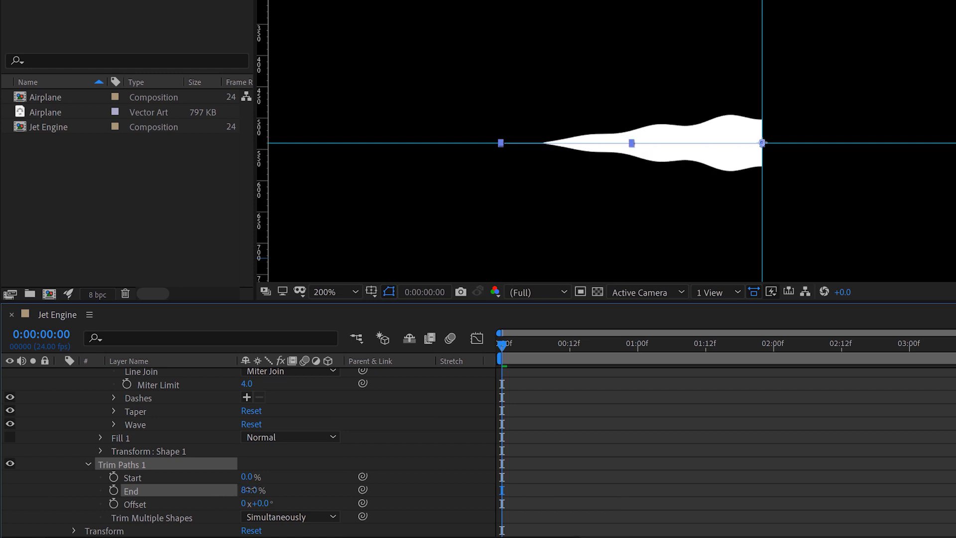
left_click_drag(253, 490, 238, 490)
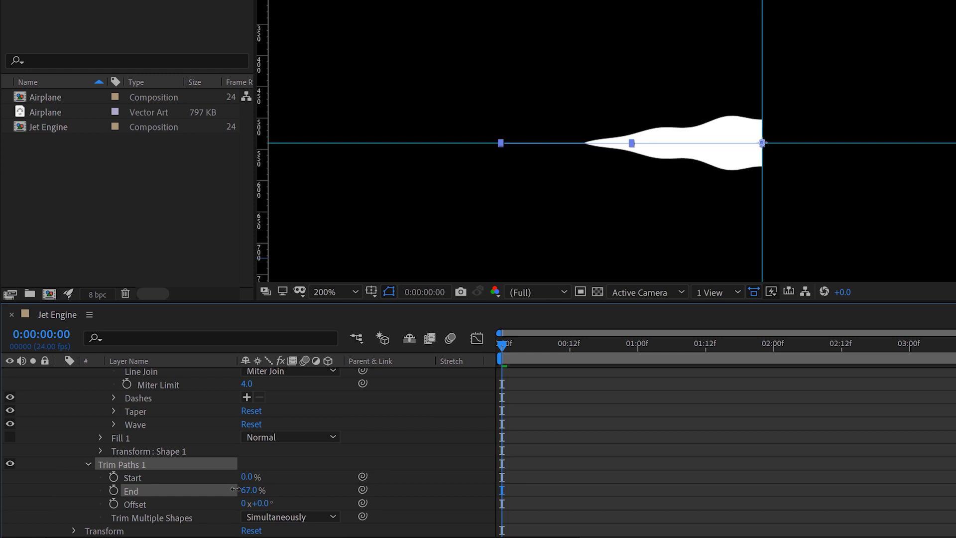
double_click(252, 490)
type("75")
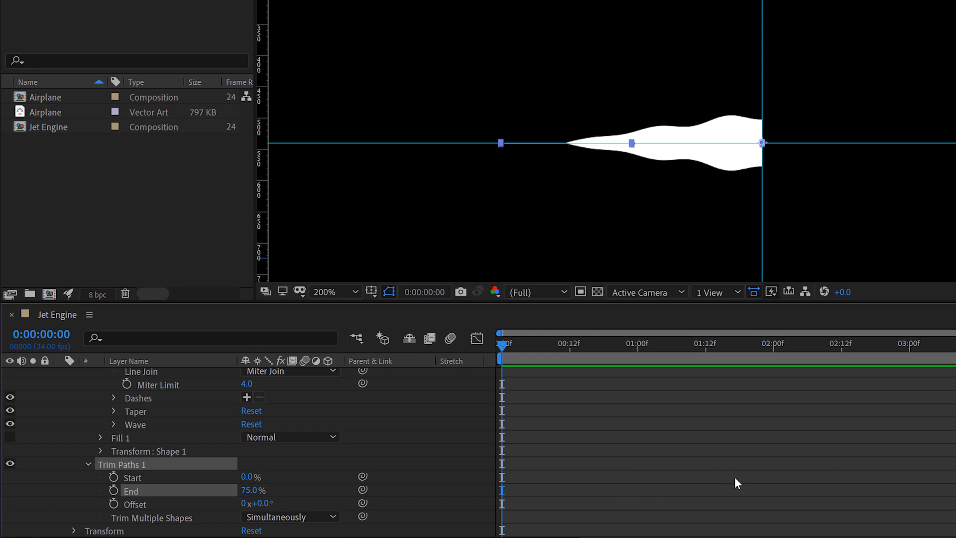
mouse_move(815, 429)
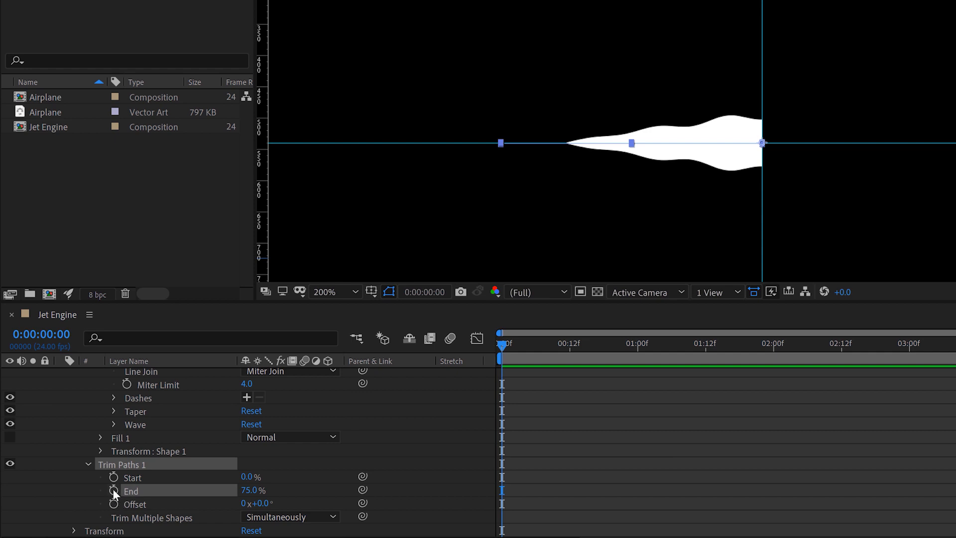
mouse_move(282, 410)
type("w")
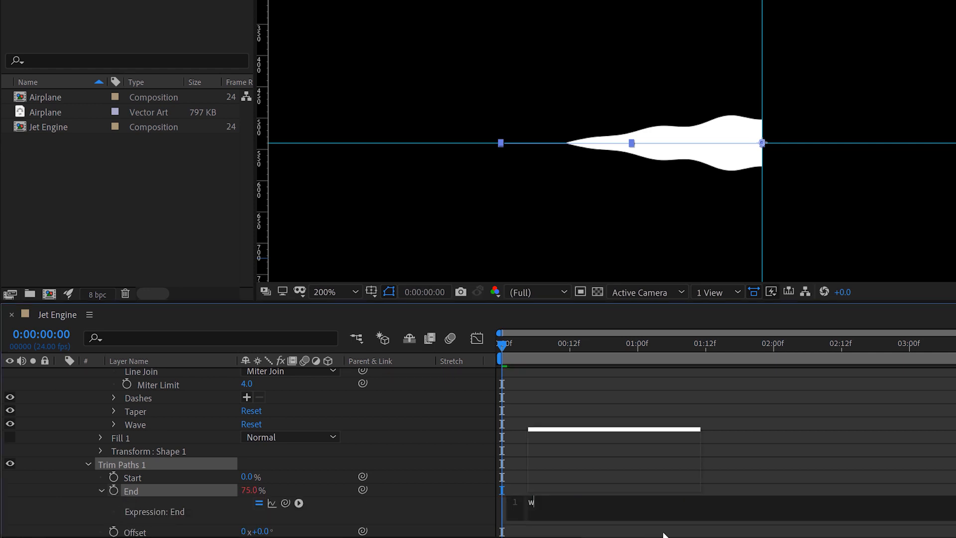
- Enter the expression wiggle(25,25) on the Trim Paths End property
type("iggle()")
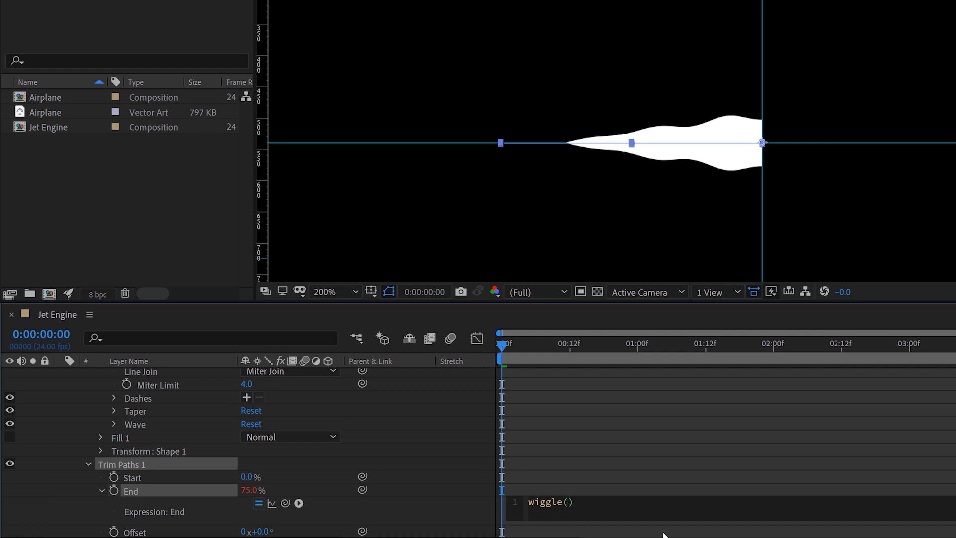
type("25")
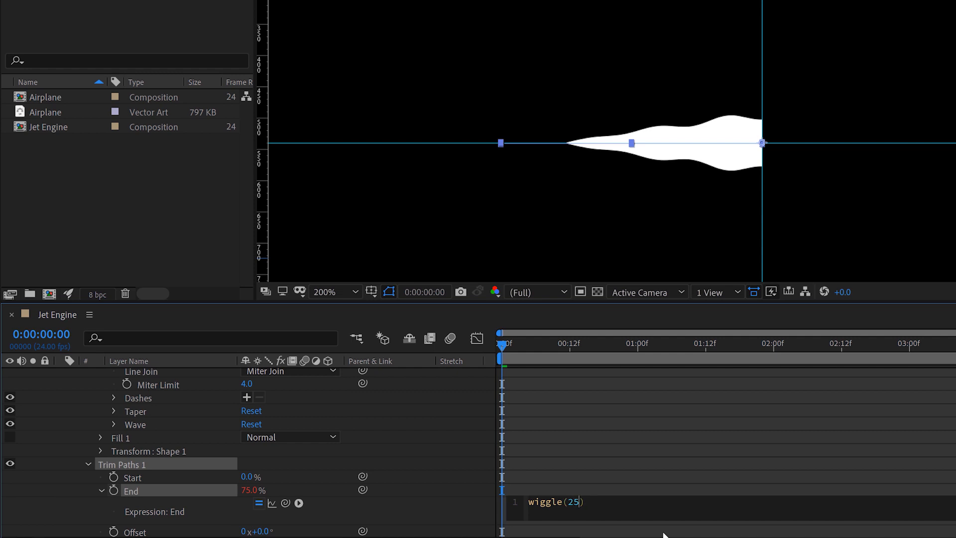
type(",25")
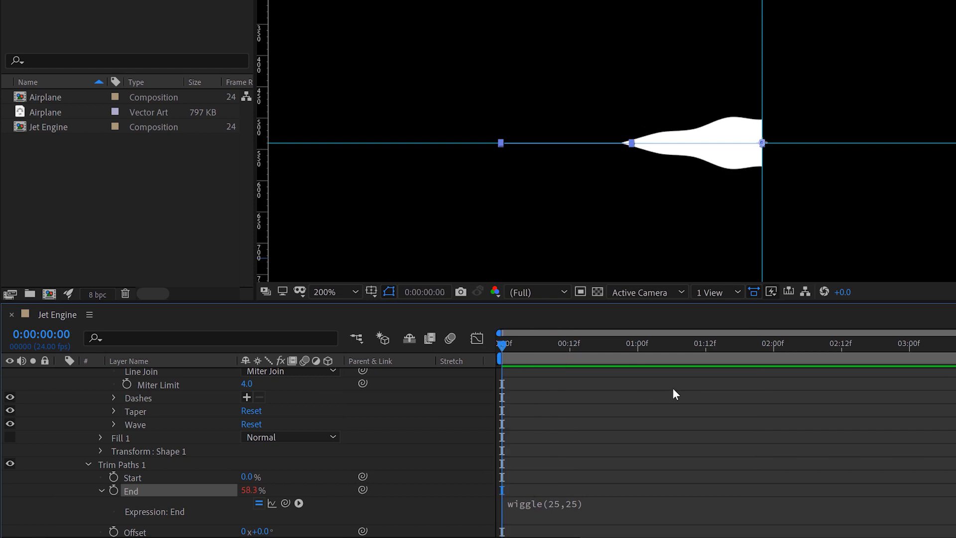
left_click(732, 343)
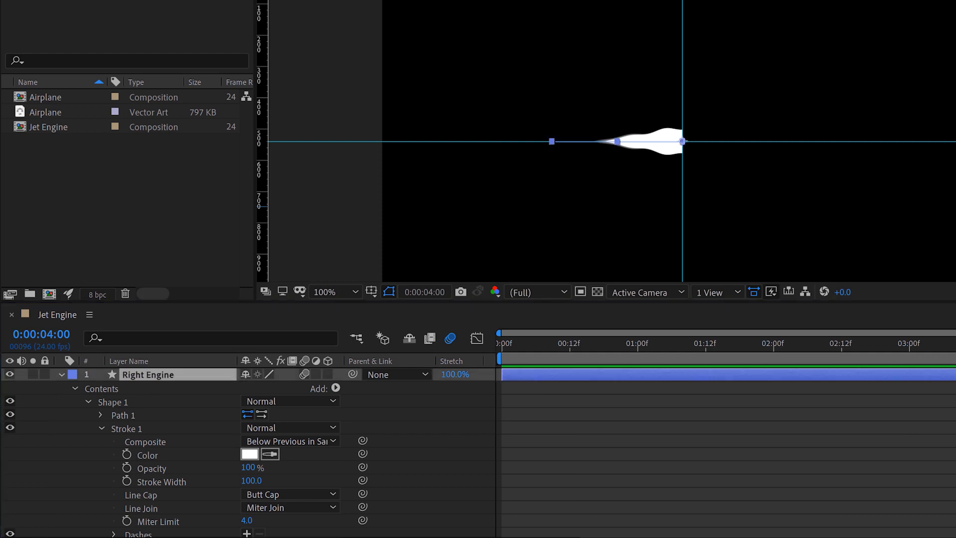
left_click_drag(250, 481, 243, 480)
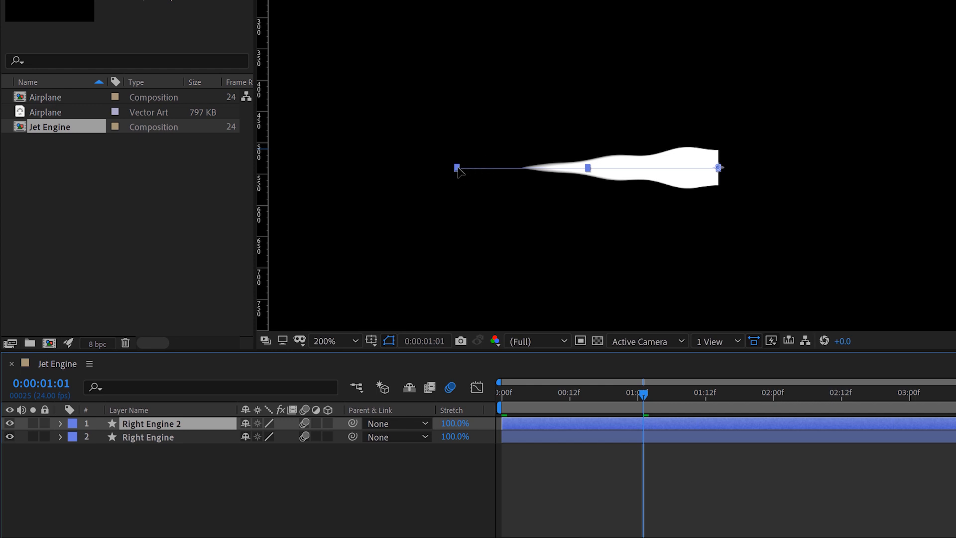
- Rename the duplicated flame layer and the composition to Right Engine
double_click(152, 423)
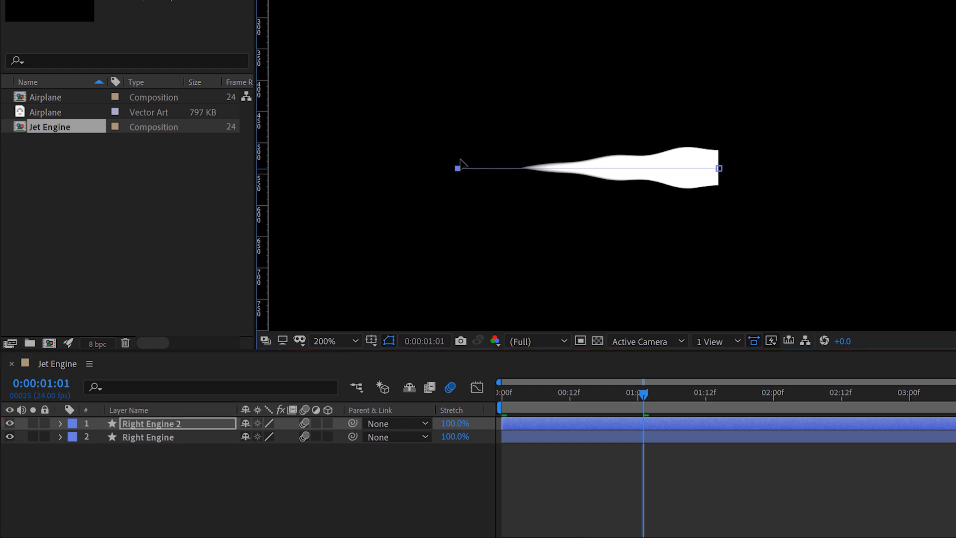
left_click_drag(458, 167, 424, 134)
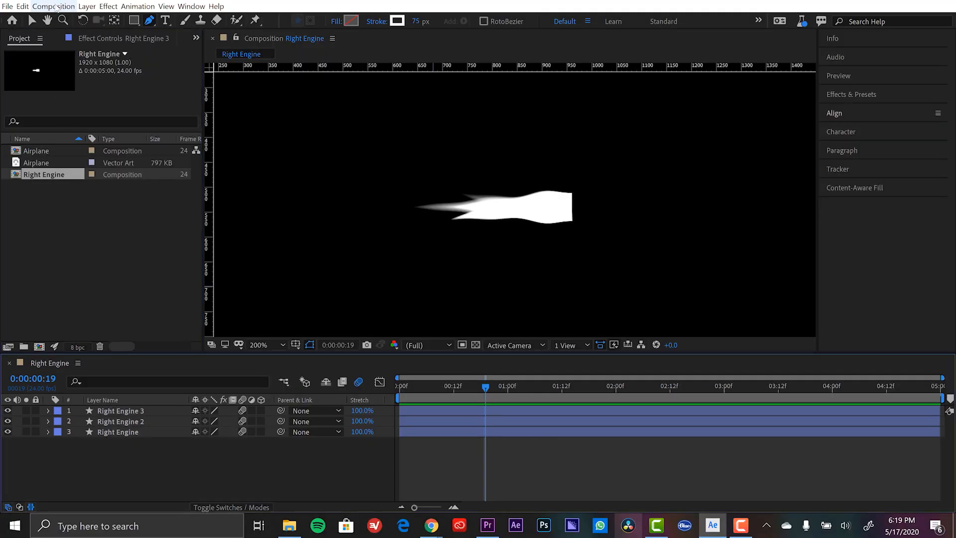
- Change the Right Engine composition's Duration in Composition Settings, then open the Airplane comp
left_click(54, 6)
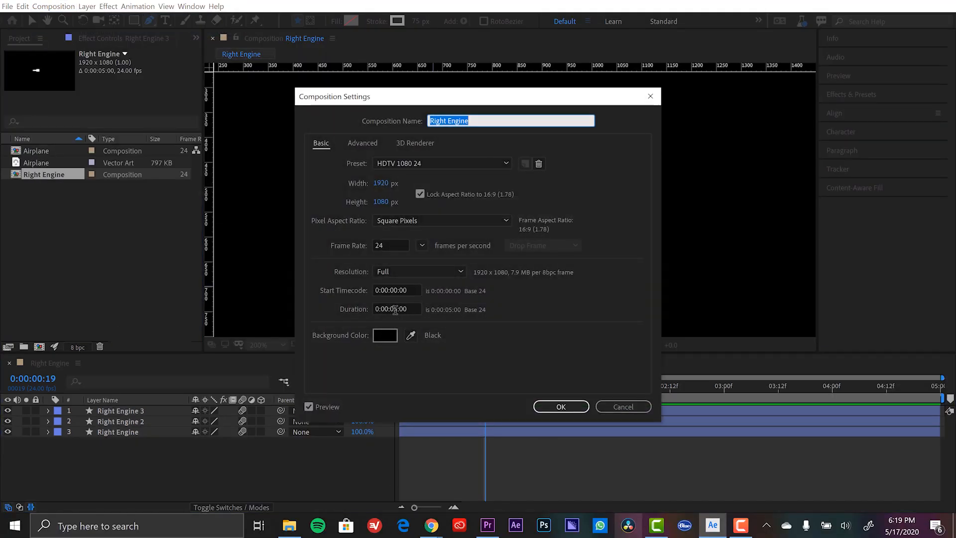
type("0:00:15:00")
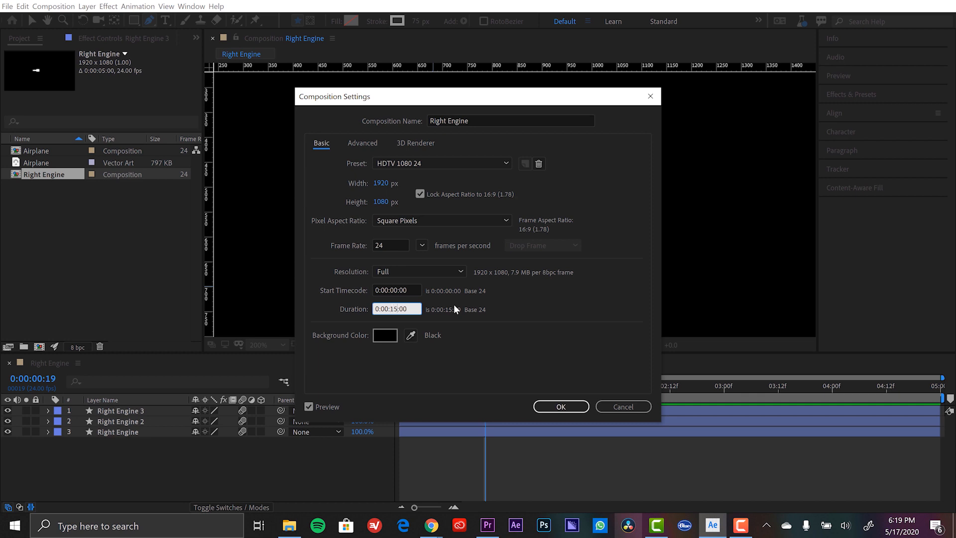
left_click(560, 407)
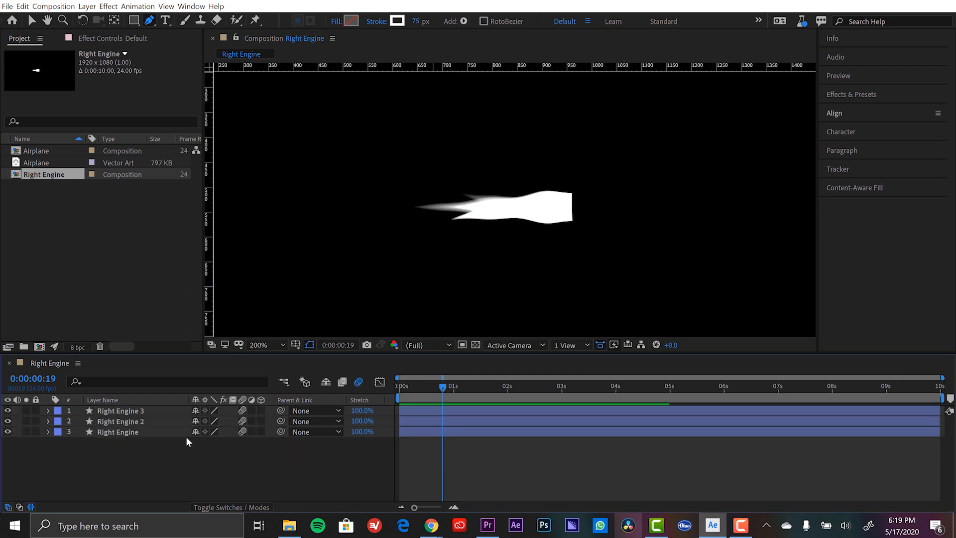
left_click(36, 151)
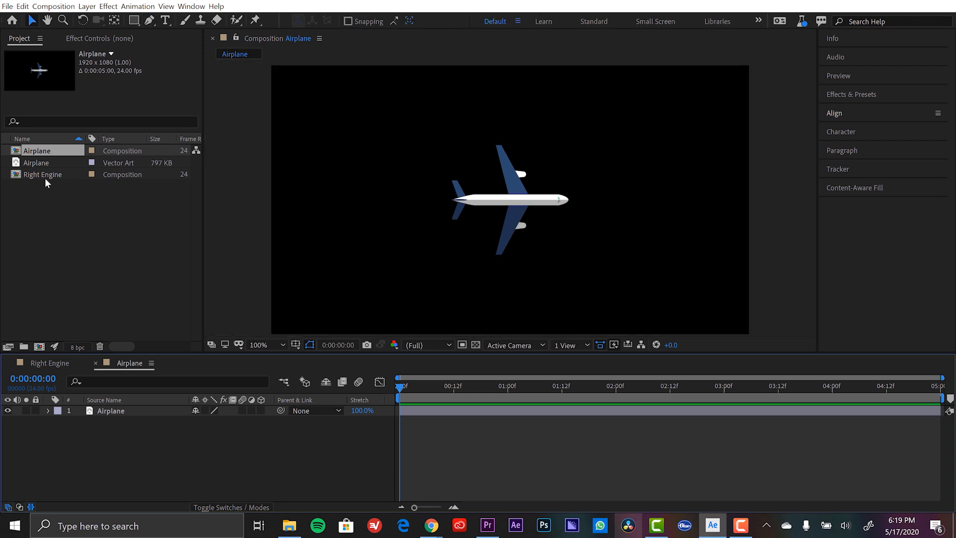
- Place the Right Engine comp behind the lower engine, scaled to 42×48%
left_click(43, 174)
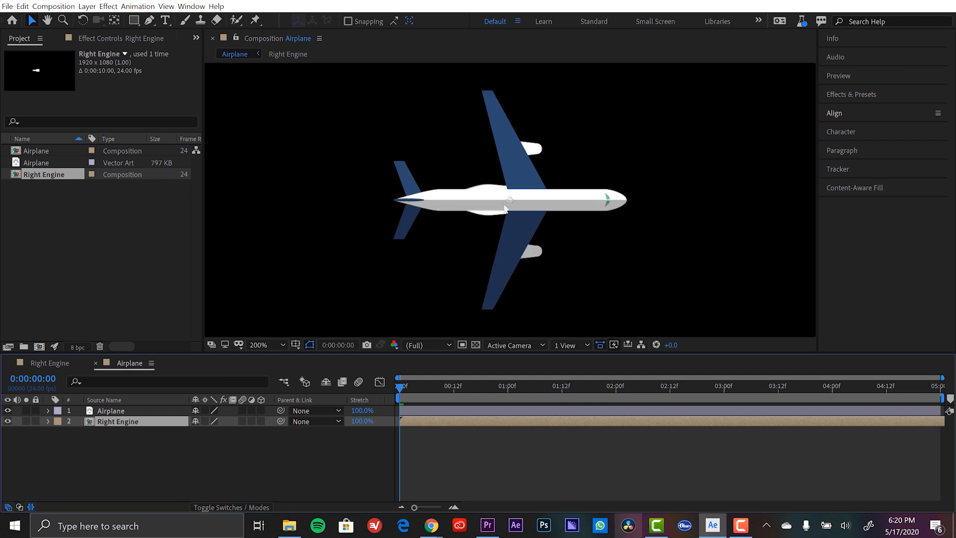
left_click_drag(511, 199, 505, 250)
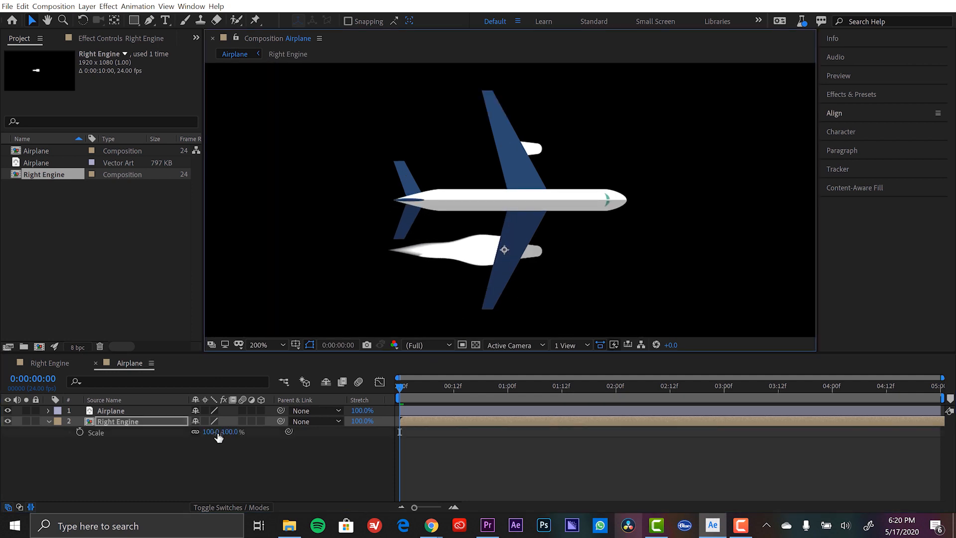
left_click_drag(211, 432, 211, 431)
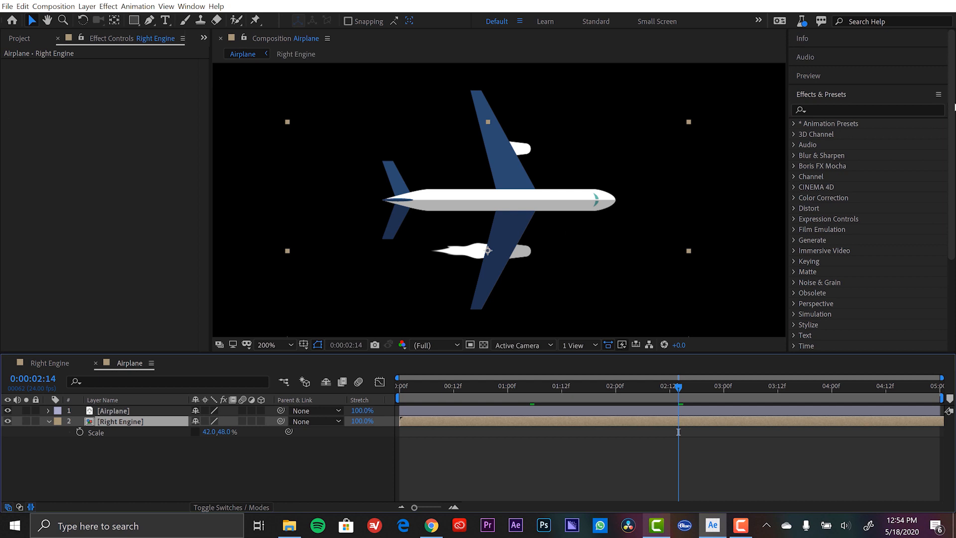
- Apply a Fill effect to the Right Engine flame with a yellow colour
left_click(866, 110)
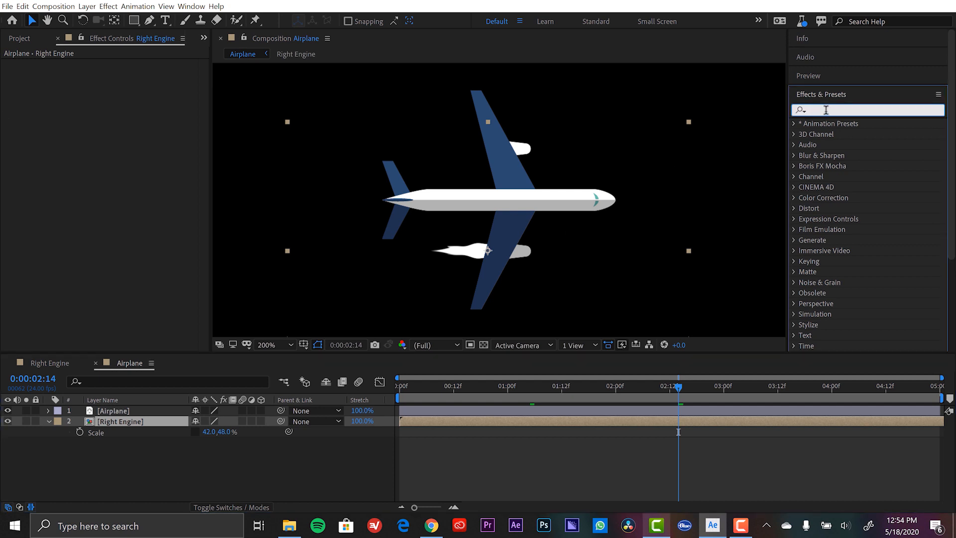
type("fill")
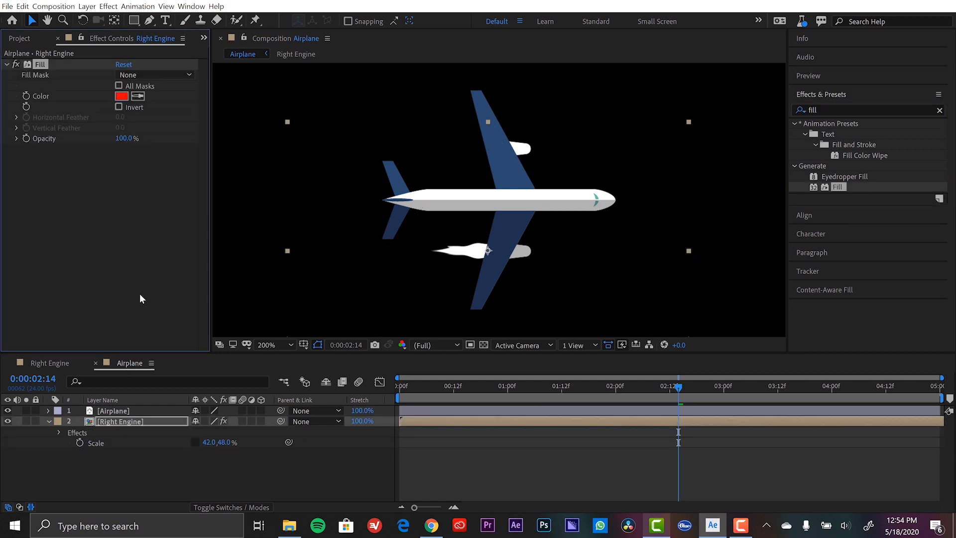
left_click(121, 96)
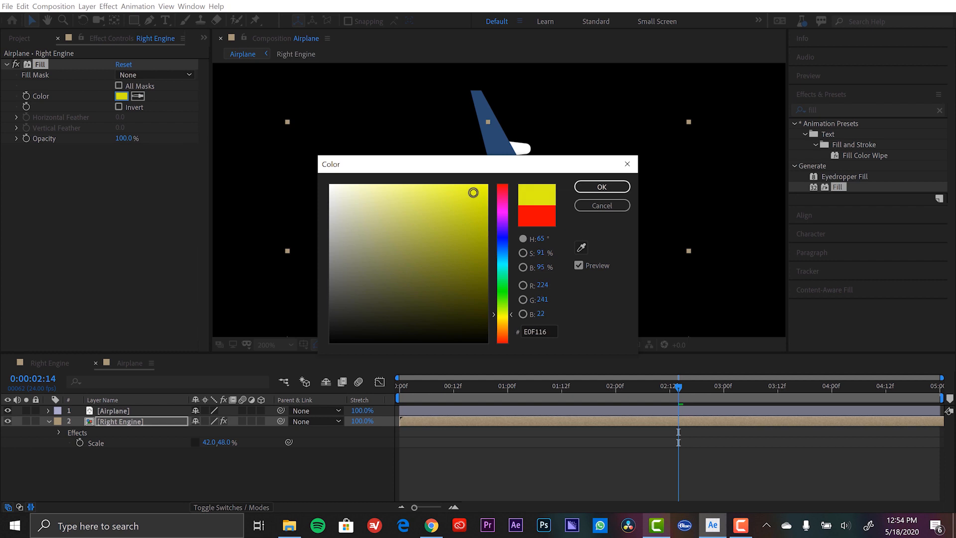
left_click(600, 187)
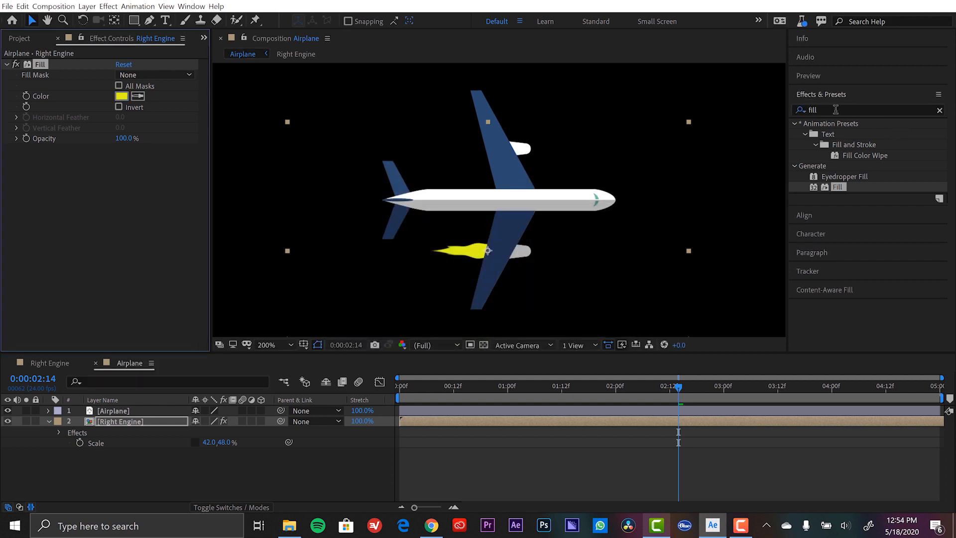
- Add Gaussian Blur (Legacy) and Glow to the engine flame
type("gauss")
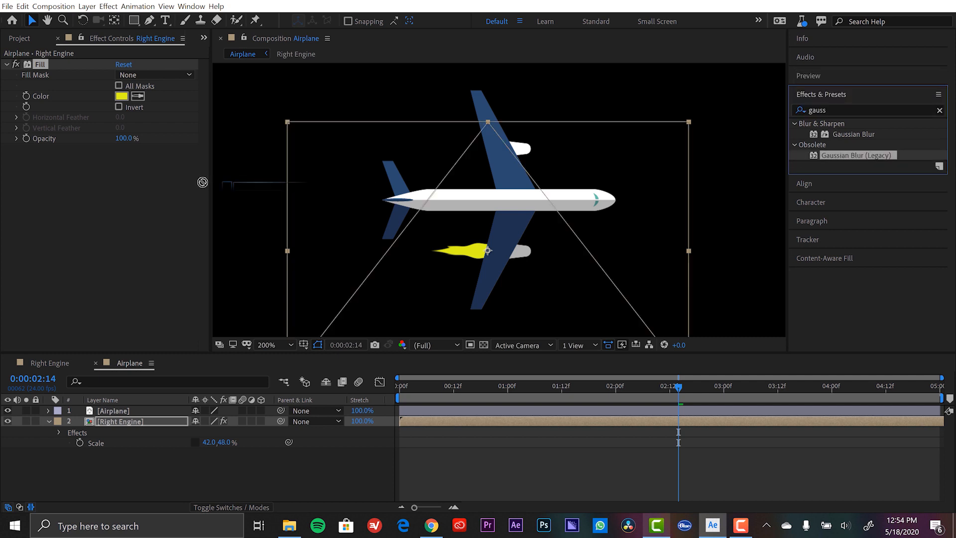
double_click(858, 155)
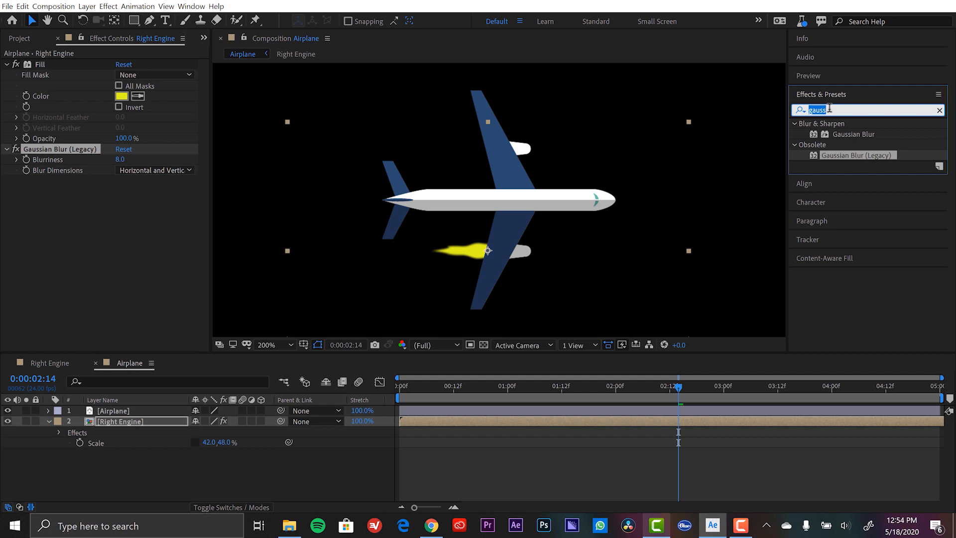
type("glow")
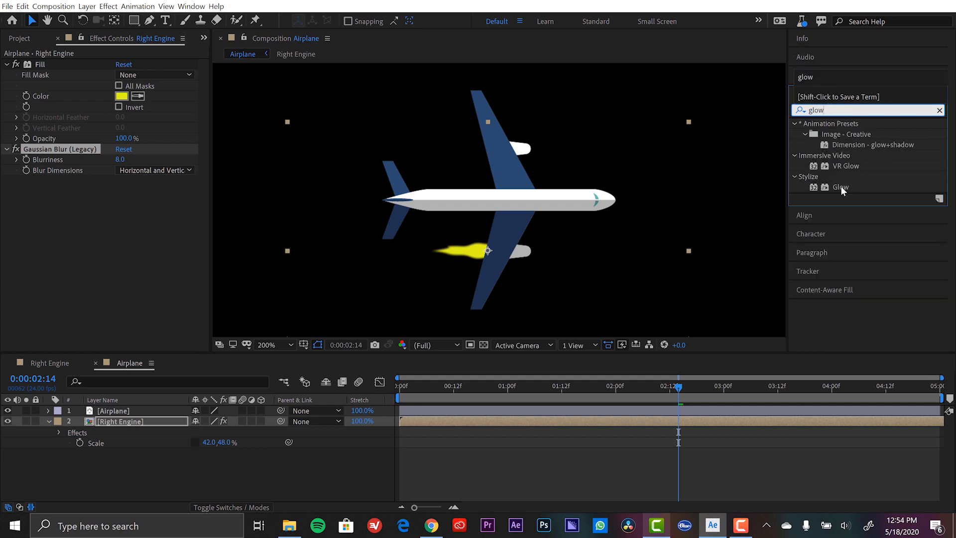
double_click(842, 188)
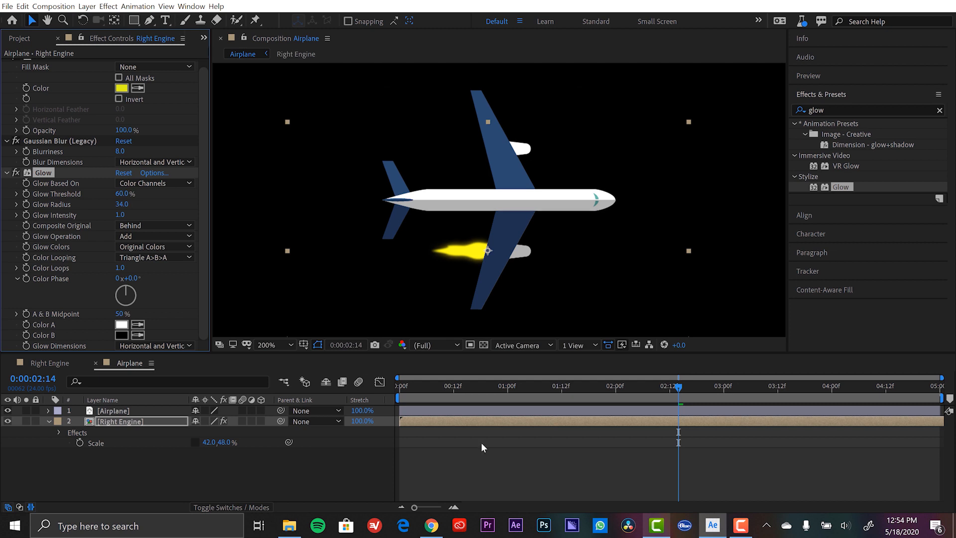
left_click(422, 386)
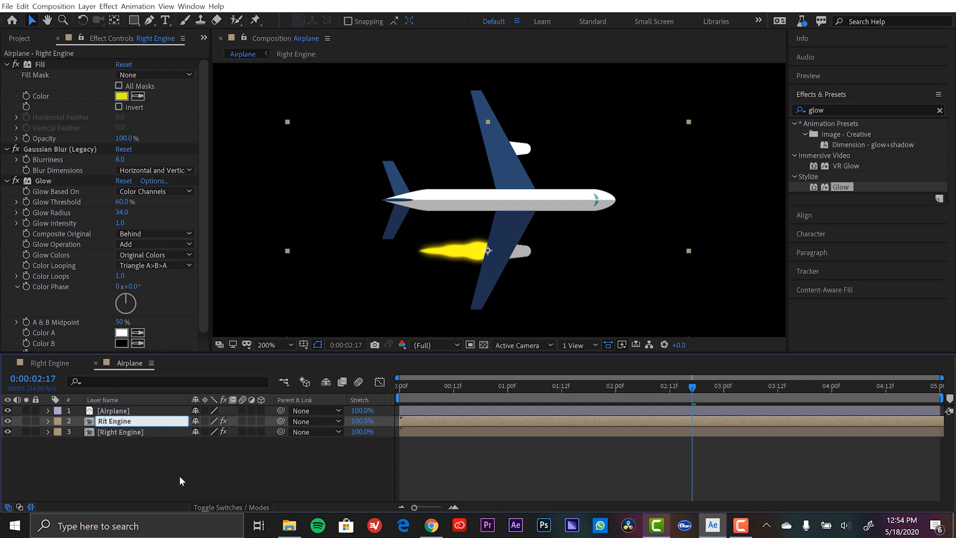
- Name the duplicated flame layer 'Left Engine' and scrub later to check both flames
type("Left Engine")
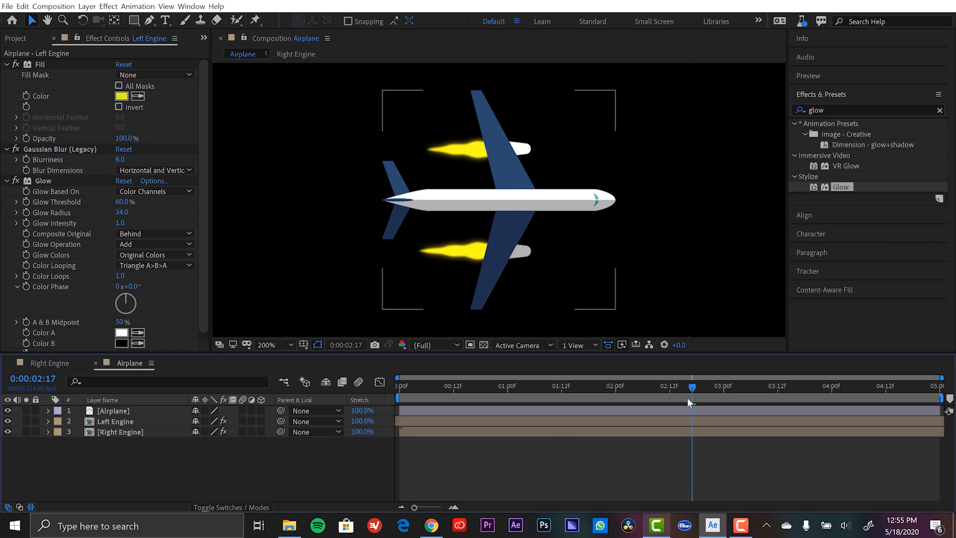
left_click_drag(690, 388, 590, 388)
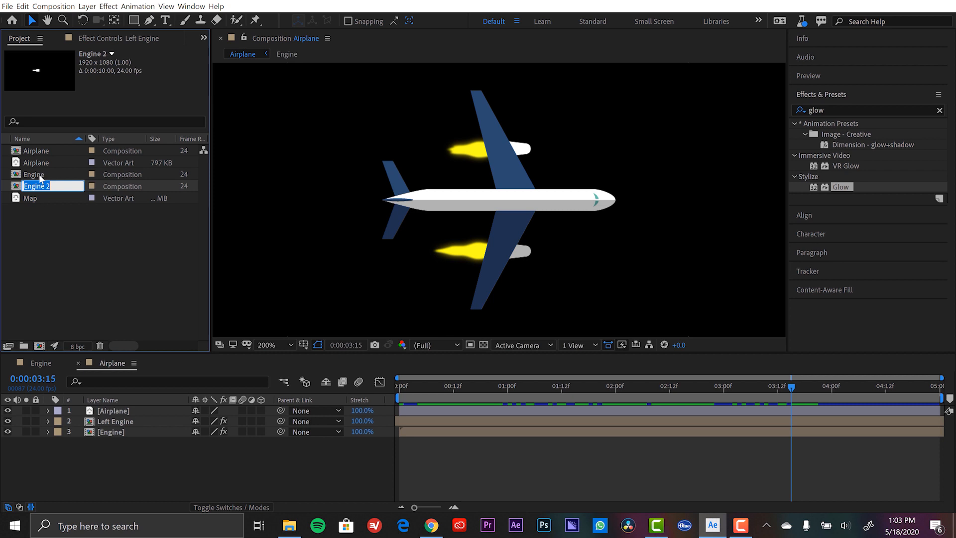
- Rename the duplicated comp 'Contrail', open it, and fit the whole view
type("Contrail")
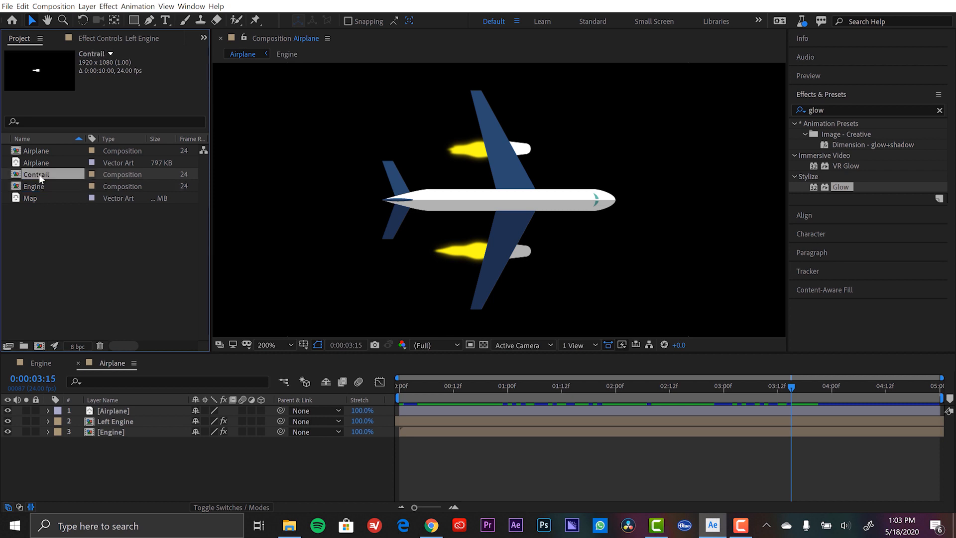
double_click(36, 175)
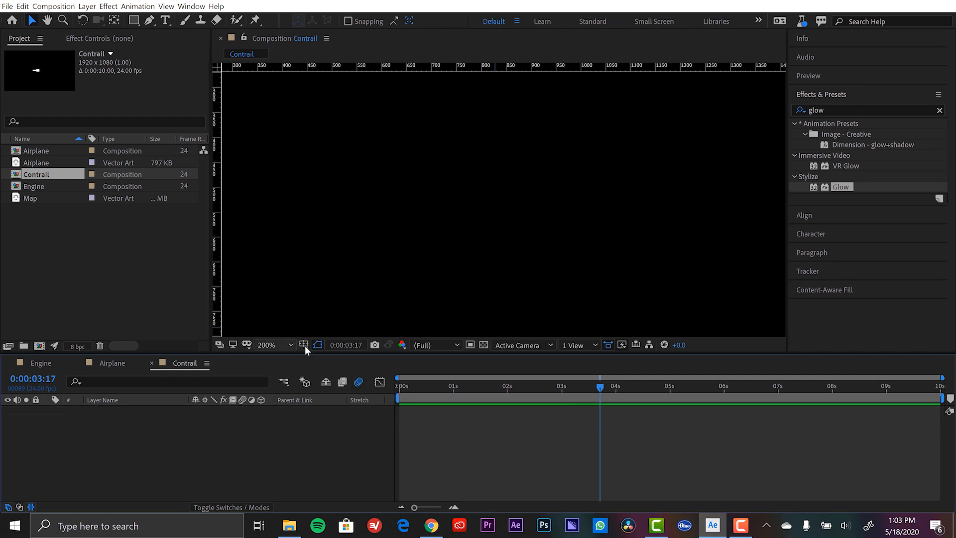
left_click(304, 345)
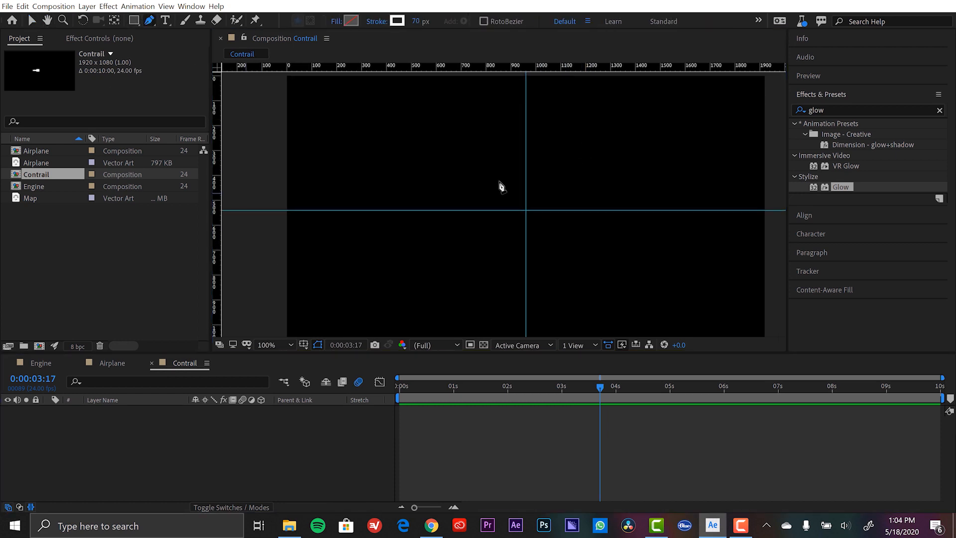
- Draw a horizontal Pen stroke and name the shape layer Contrail
left_click(499, 171)
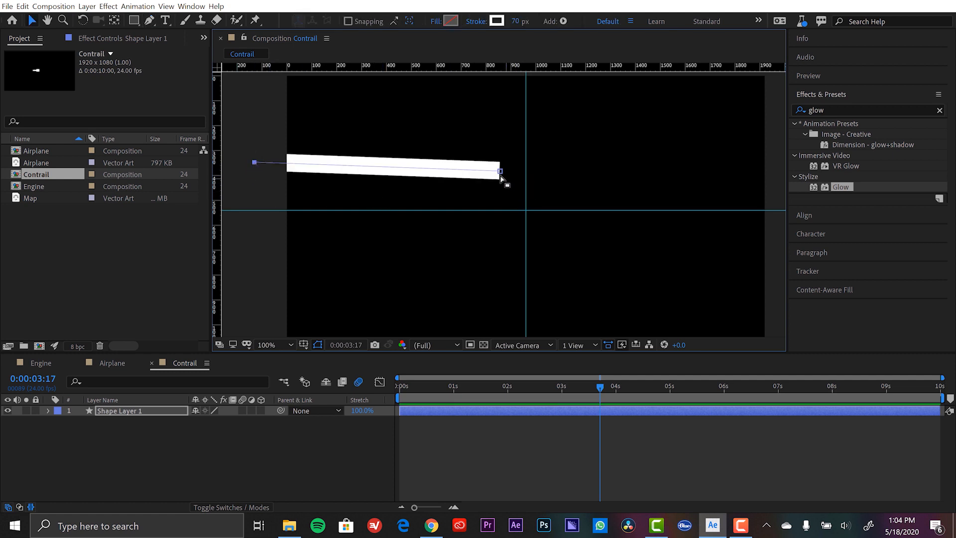
left_click_drag(500, 171, 506, 205)
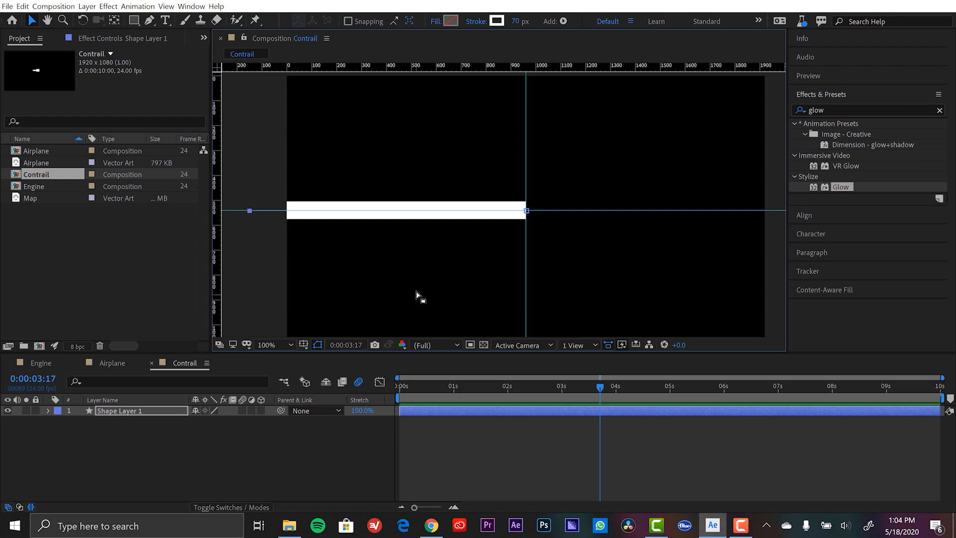
mouse_move(100, 438)
type("C")
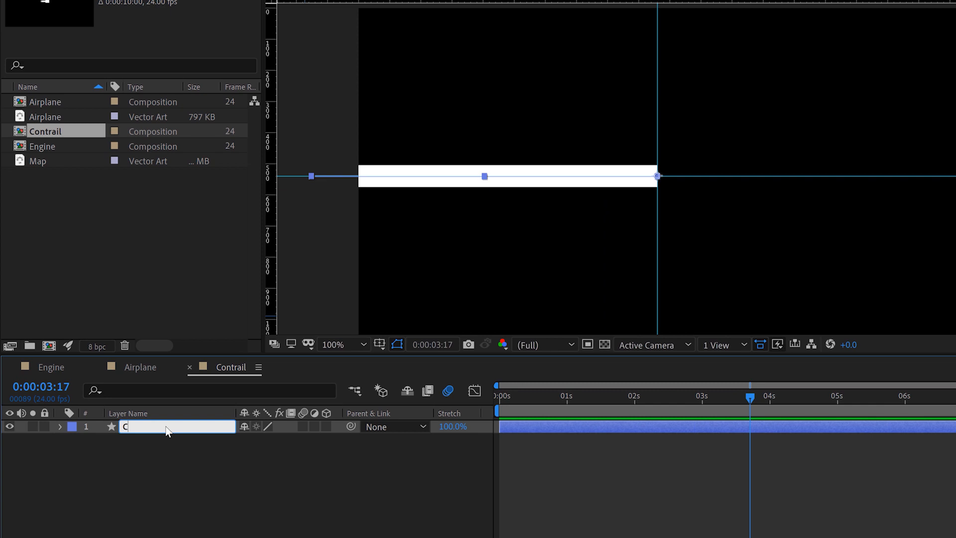
key("Enter")
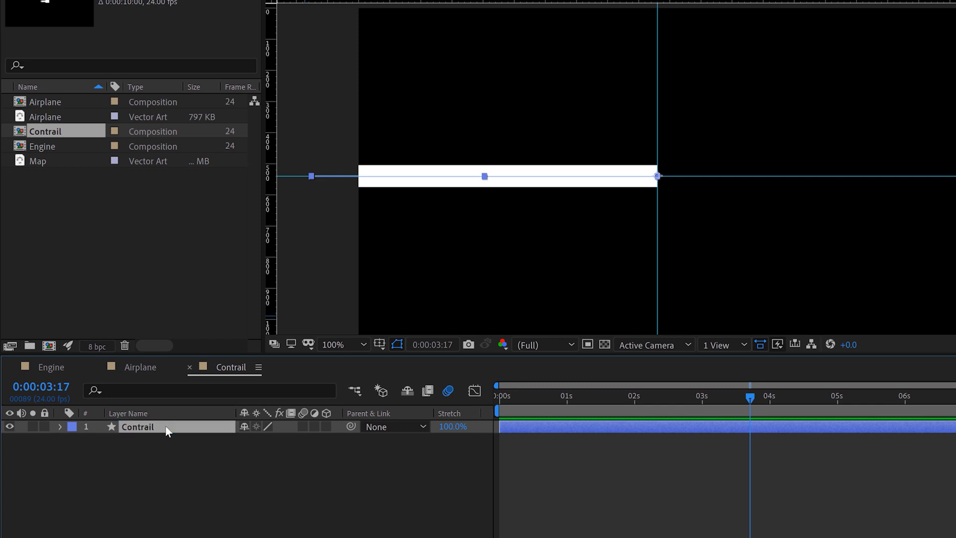
- Stretch the stroke taper across the whole line with Start Ease 50
left_click(60, 426)
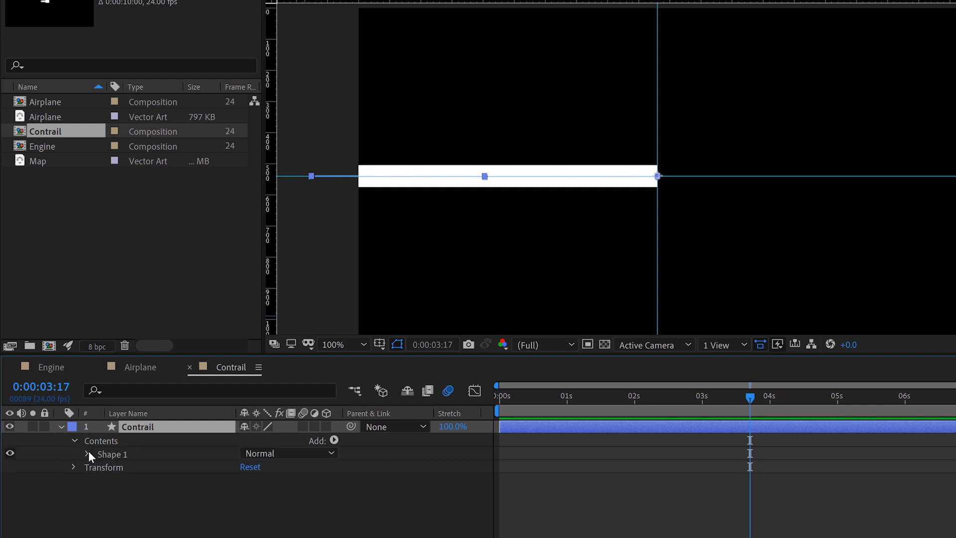
left_click(87, 454)
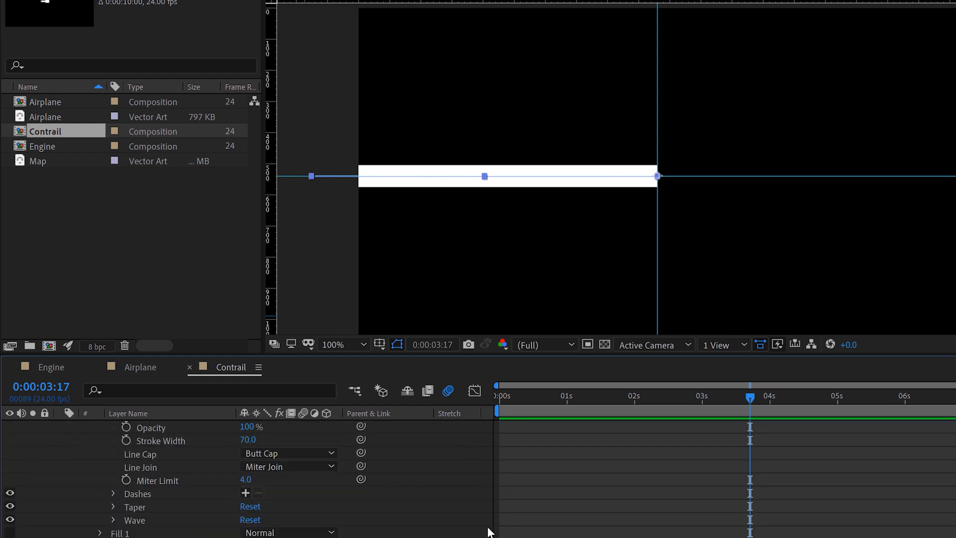
scroll("down", 3)
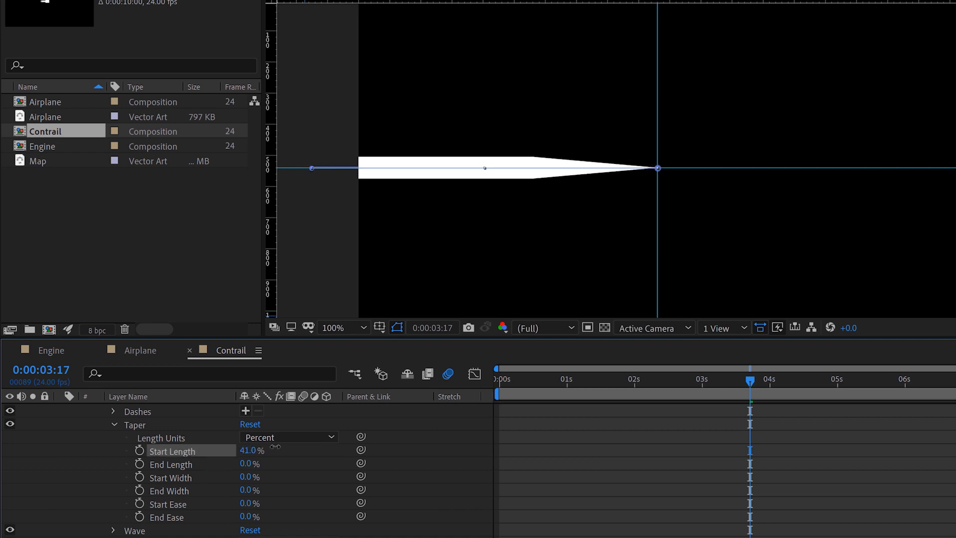
left_click_drag(250, 450, 268, 451)
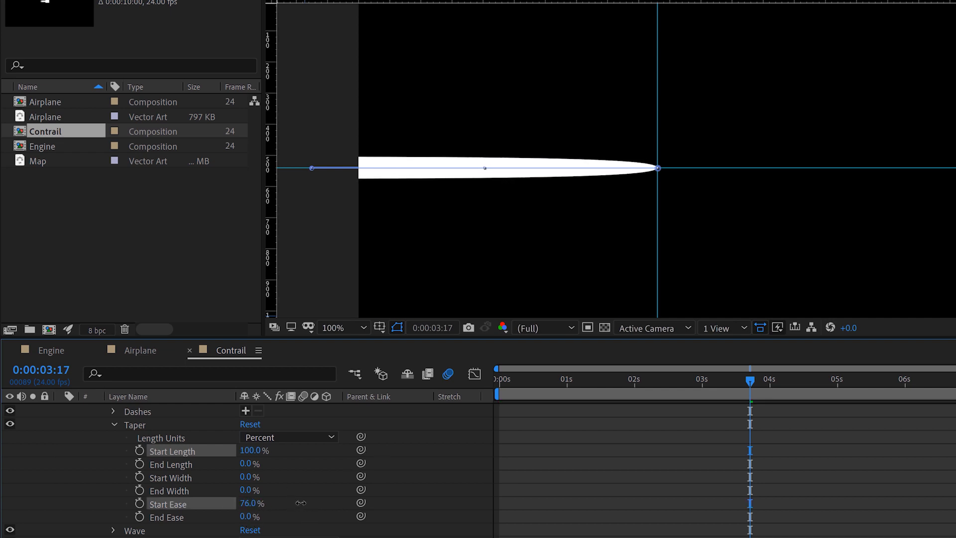
double_click(251, 503)
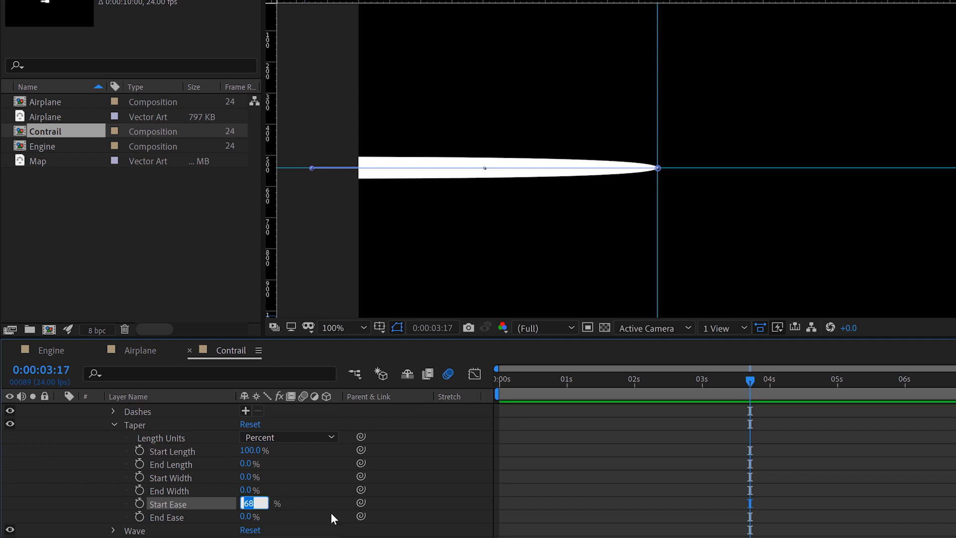
type("50")
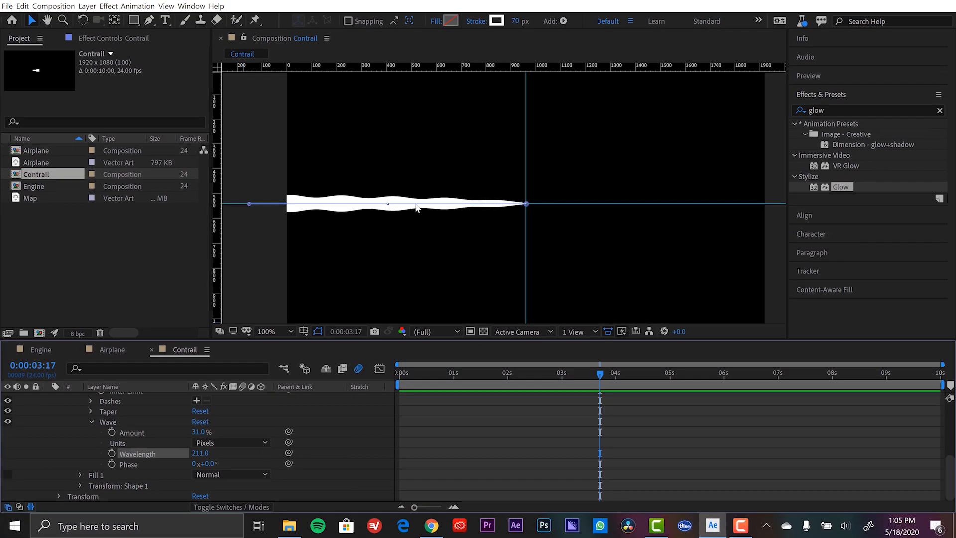
- Enter 227 in the Contrail stroke's wave settings
left_click(519, 21)
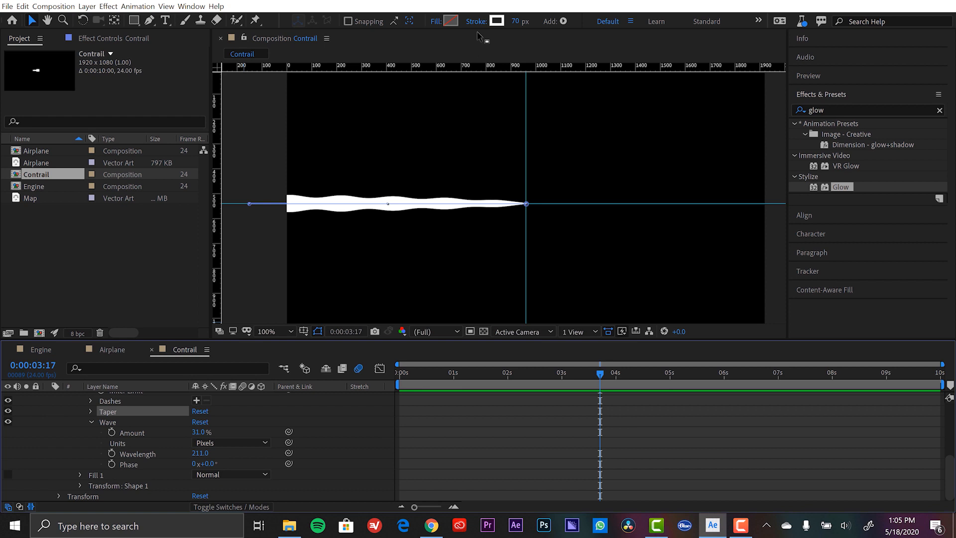
type("227")
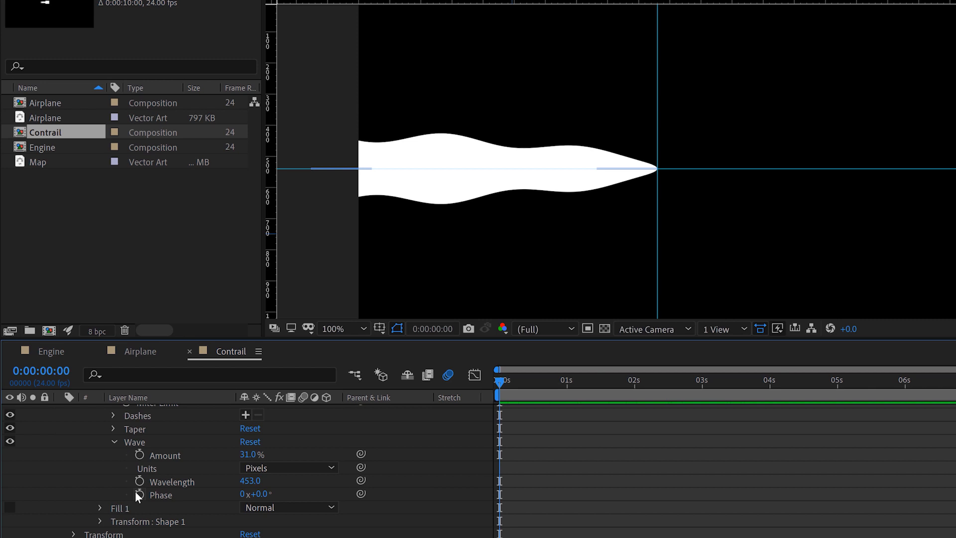
- Keyframe the contrail's wave Phase over five seconds with values 3 and -3
left_click(139, 494)
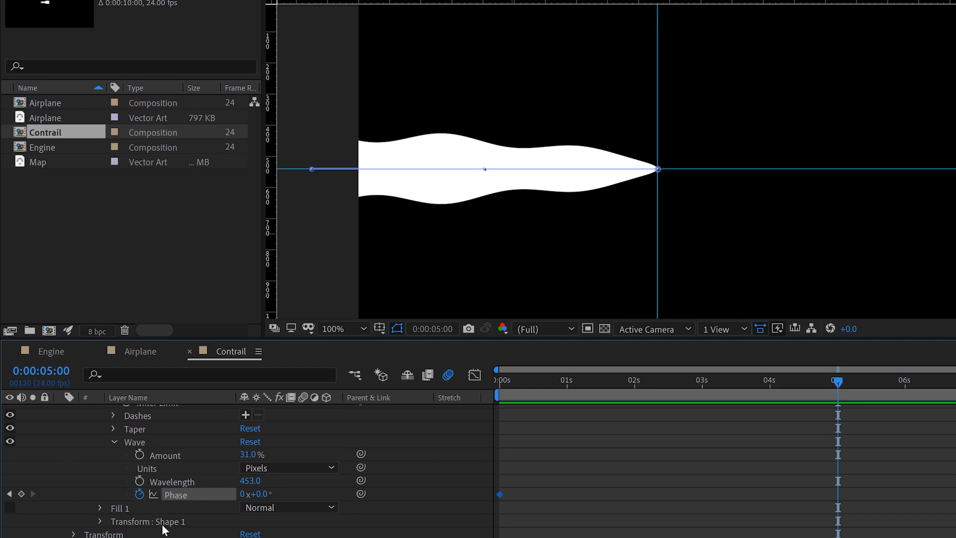
double_click(247, 493)
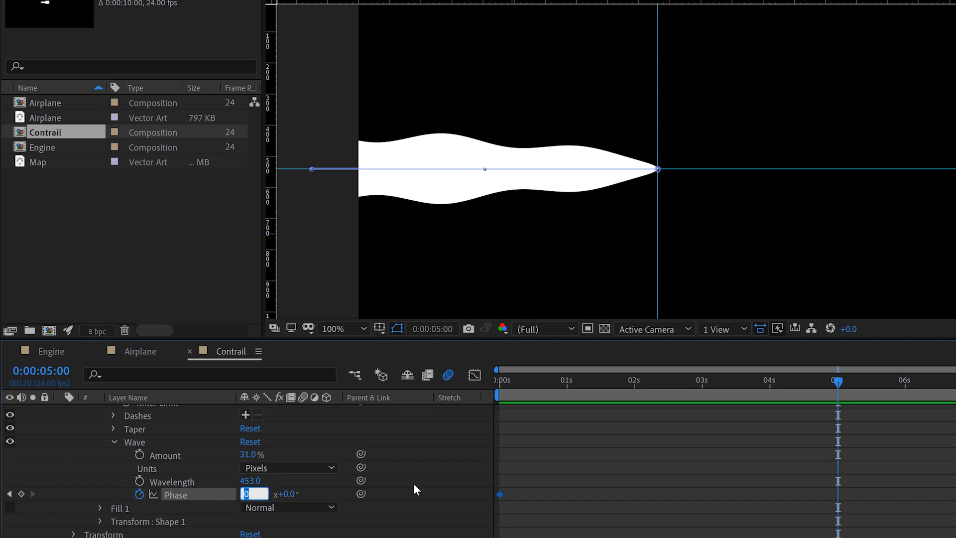
type("3")
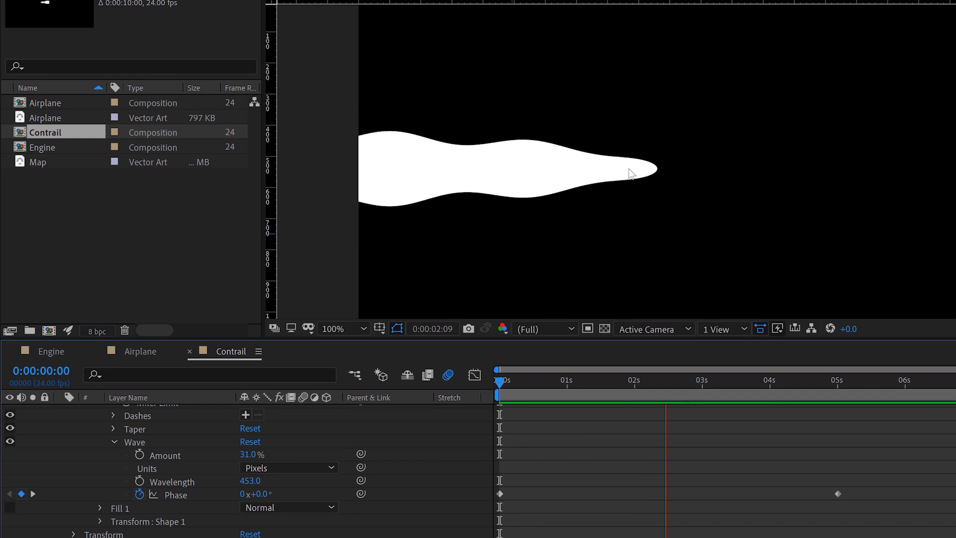
left_click(717, 382)
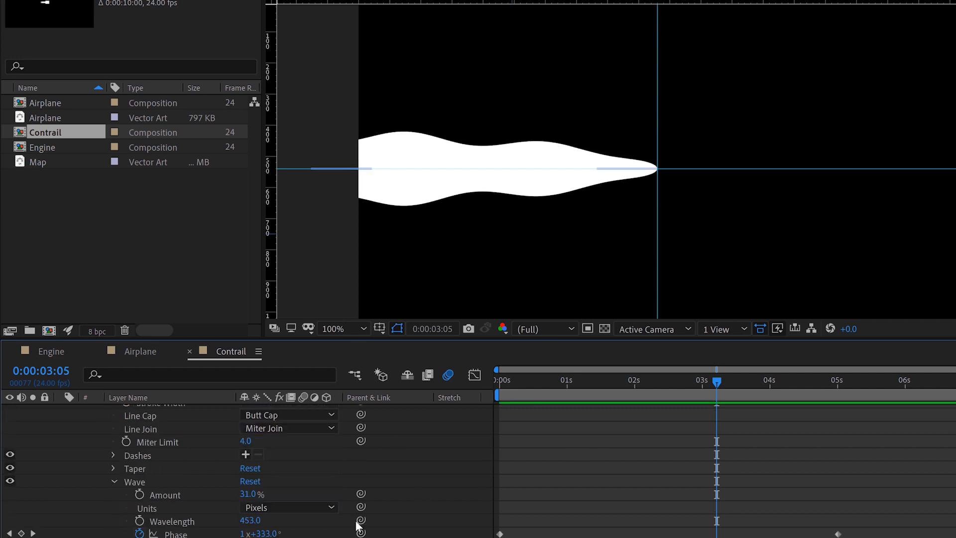
scroll("down", 3)
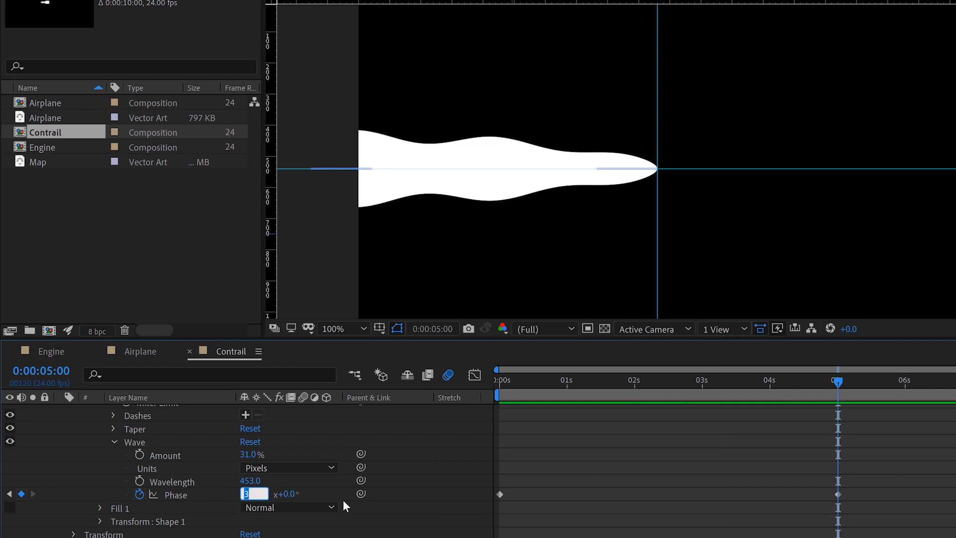
type("-3")
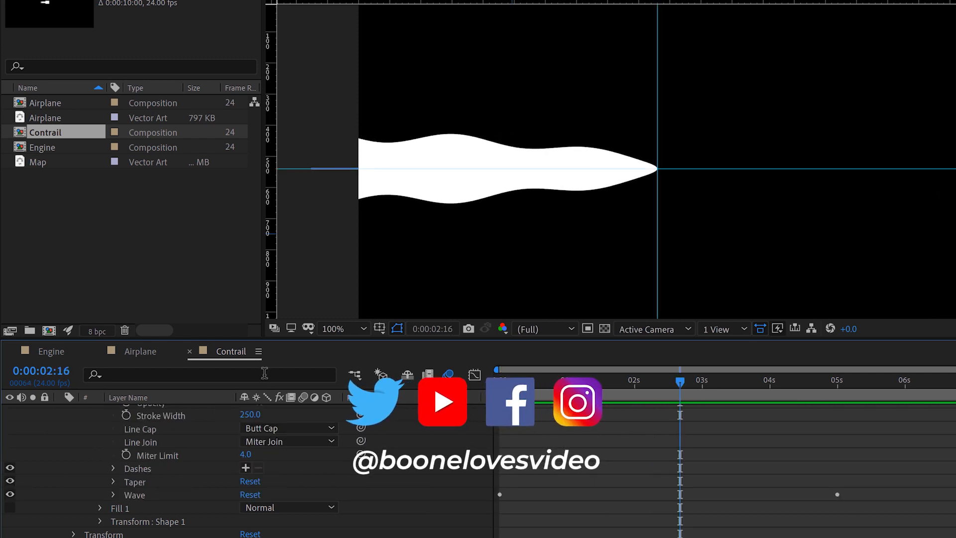
left_click(140, 352)
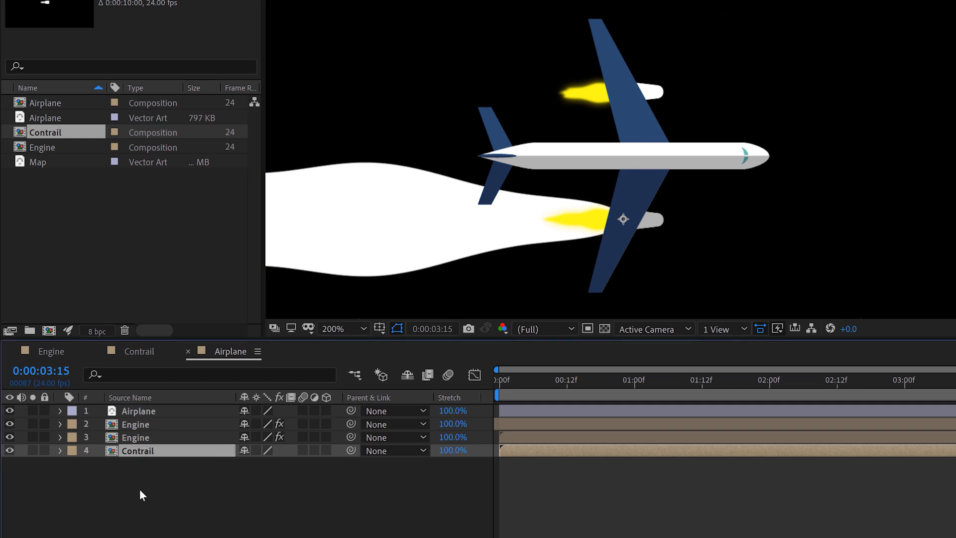
- Lower the Contrail layer's opacity to 25%
left_click(60, 450)
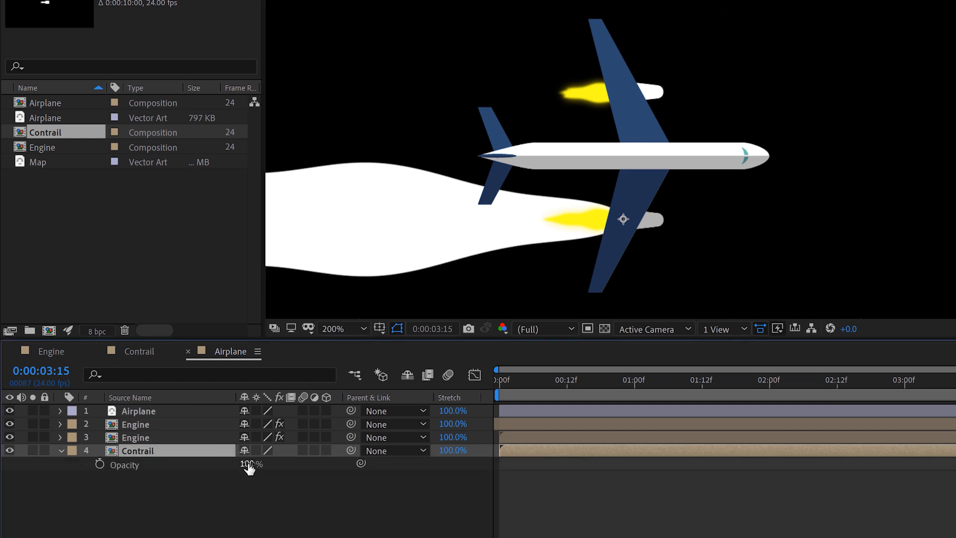
left_click_drag(251, 464, 247, 470)
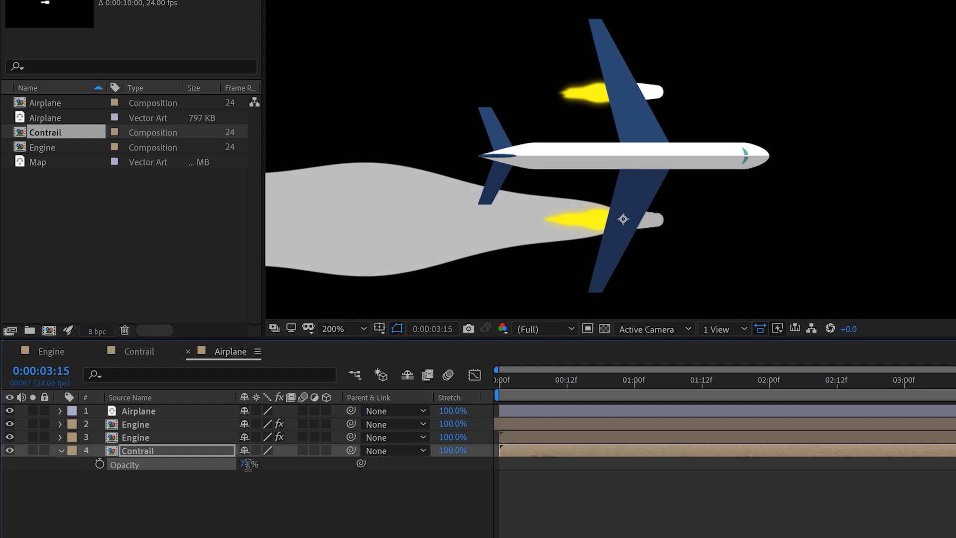
type("35")
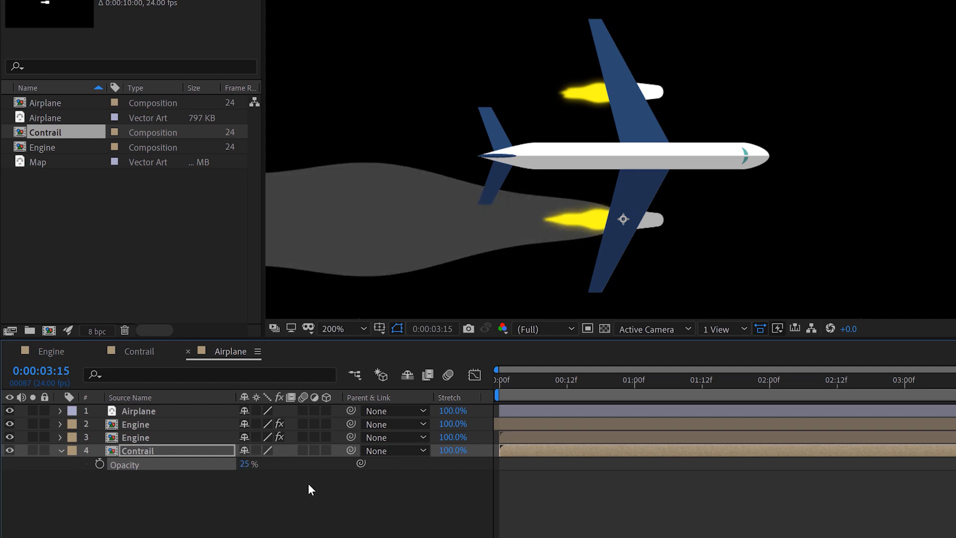
- Apply Gaussian Blur to the contrail with Blurriness 35
left_click(343, 329)
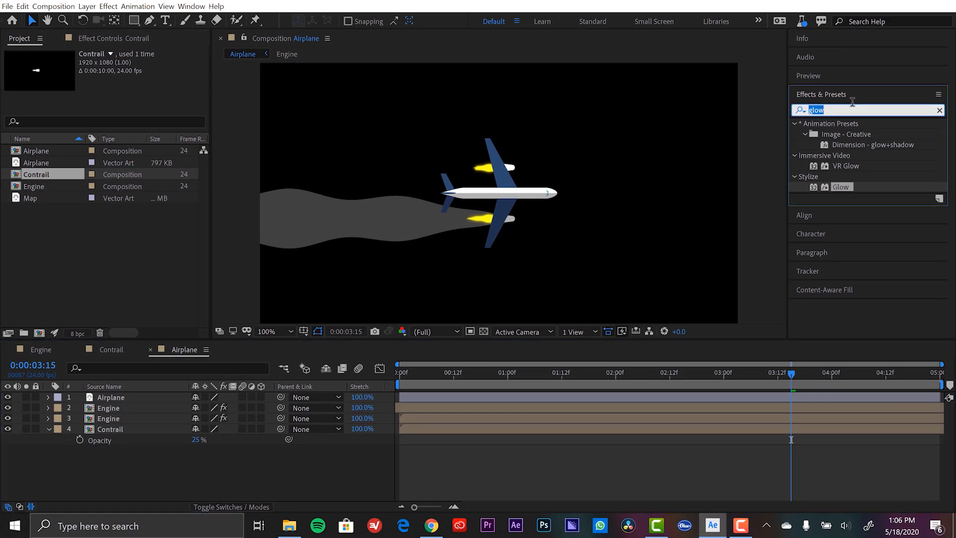
type("gauss")
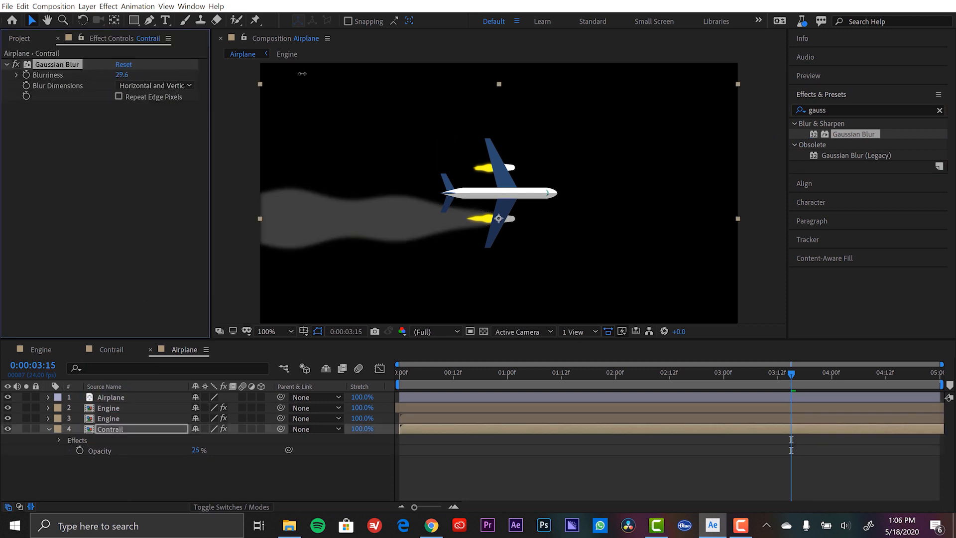
left_click(123, 74)
type("35")
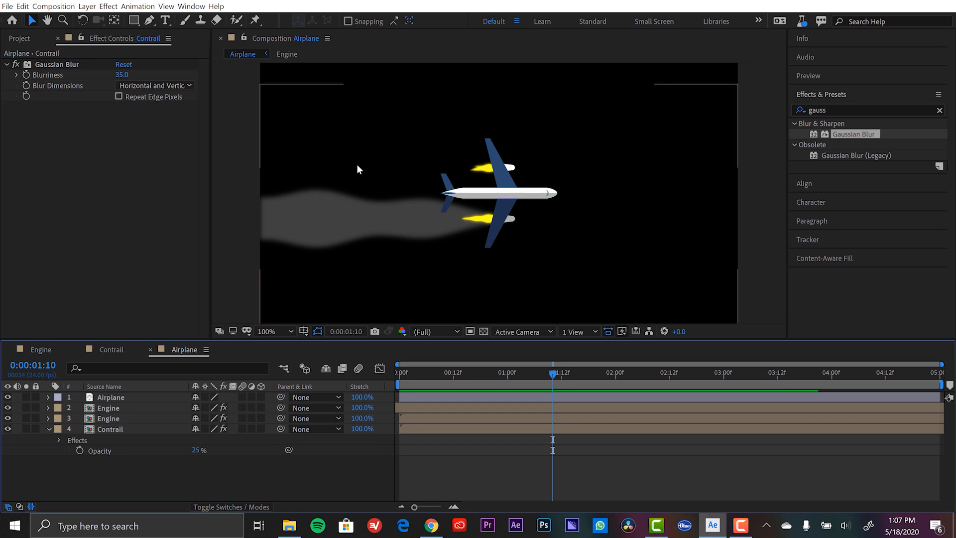
left_click(274, 331)
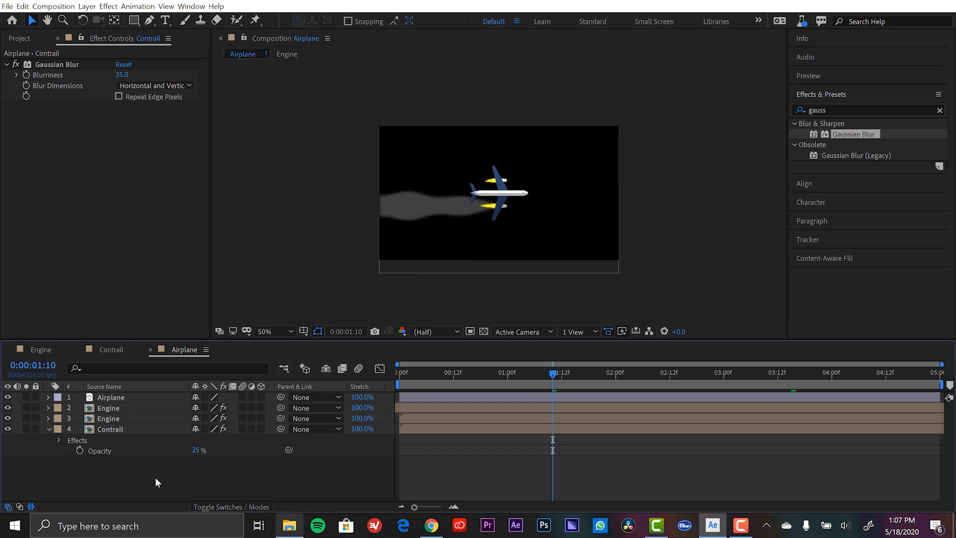
- Draw a linear-gradient rectangle over the contrail and name it Contrail Fade Matte
left_click(133, 20)
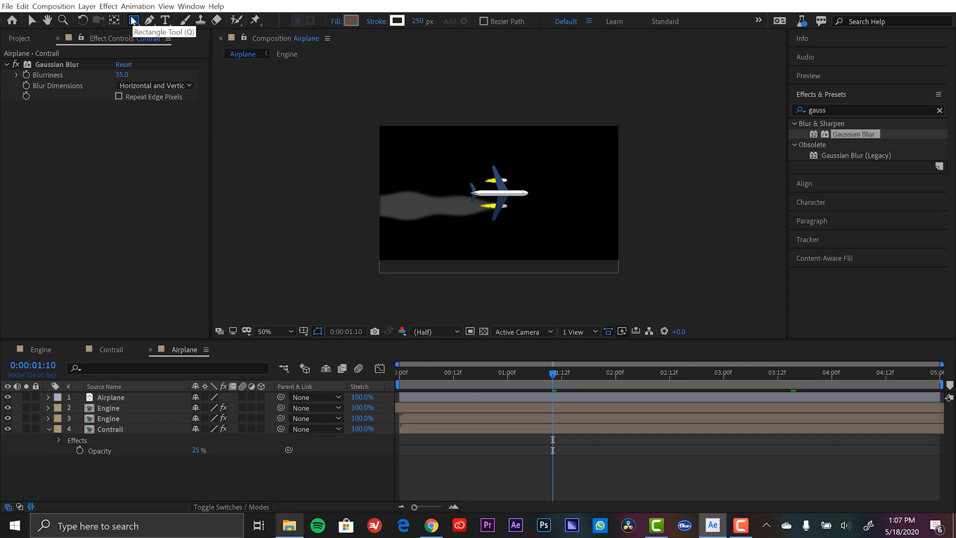
left_click(355, 21)
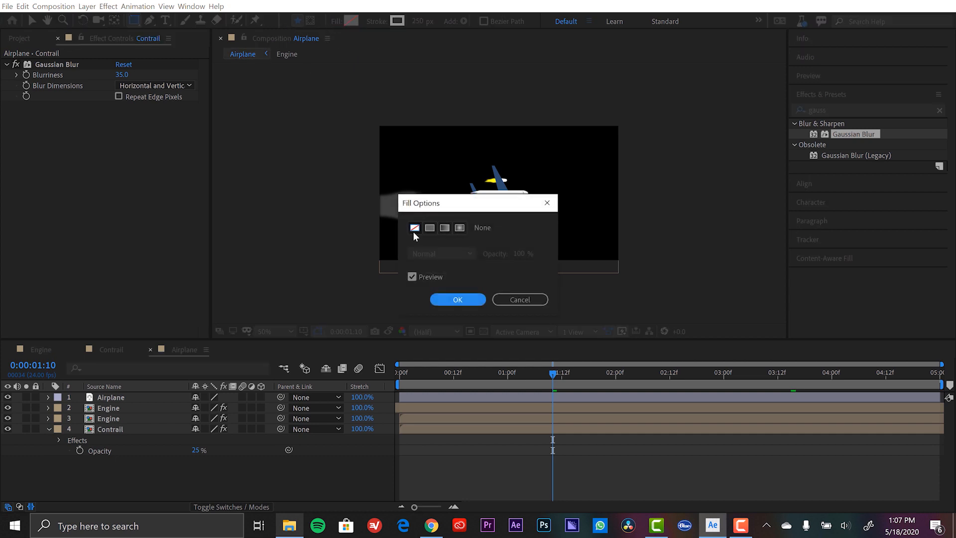
left_click(445, 228)
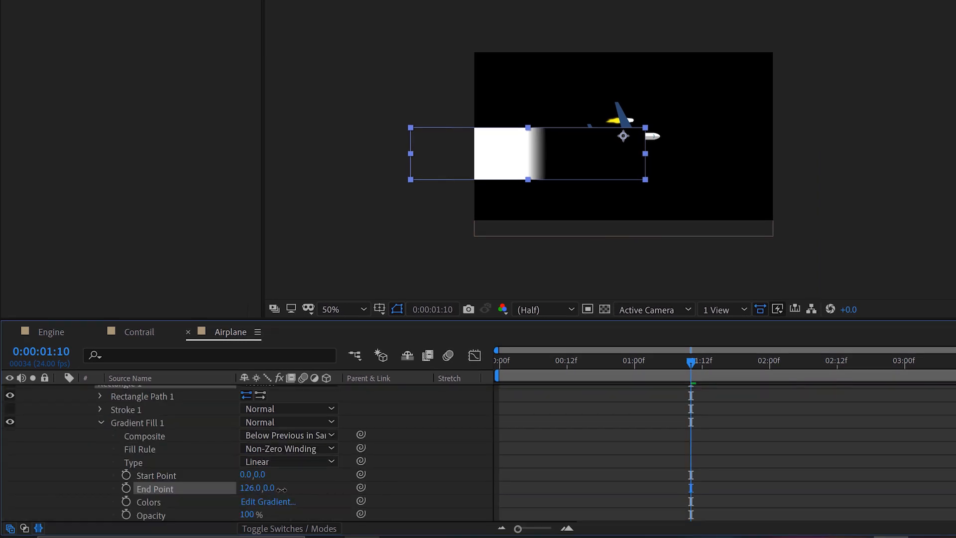
left_click_drag(256, 487, 269, 487)
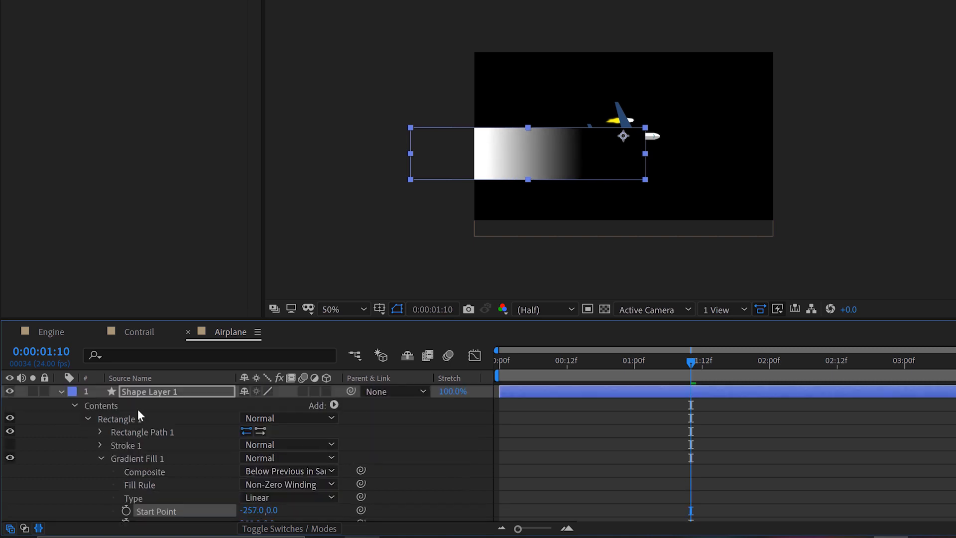
left_click(59, 391)
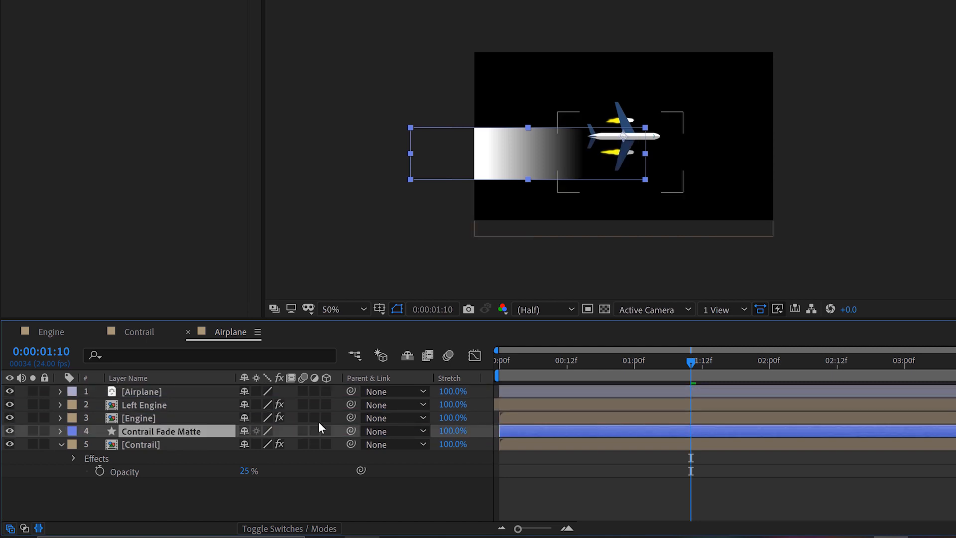
- Set the Contrail layer's track matte to Luma Inverted Matte using the gradient
left_click(287, 529)
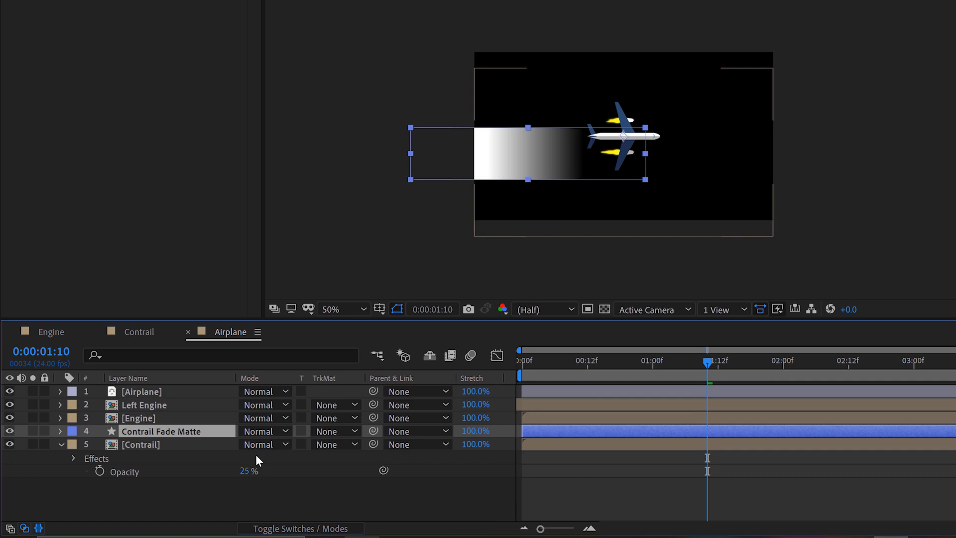
left_click(334, 444)
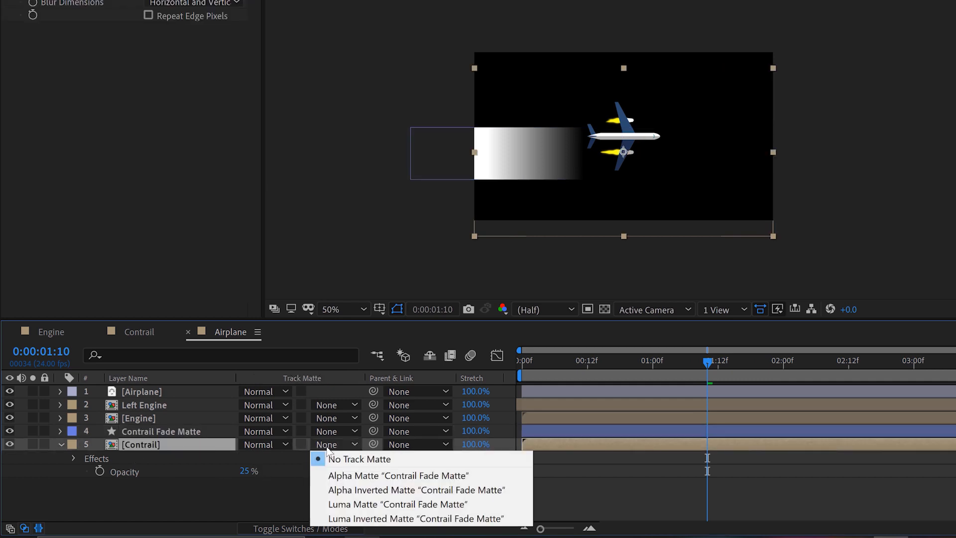
left_click(418, 519)
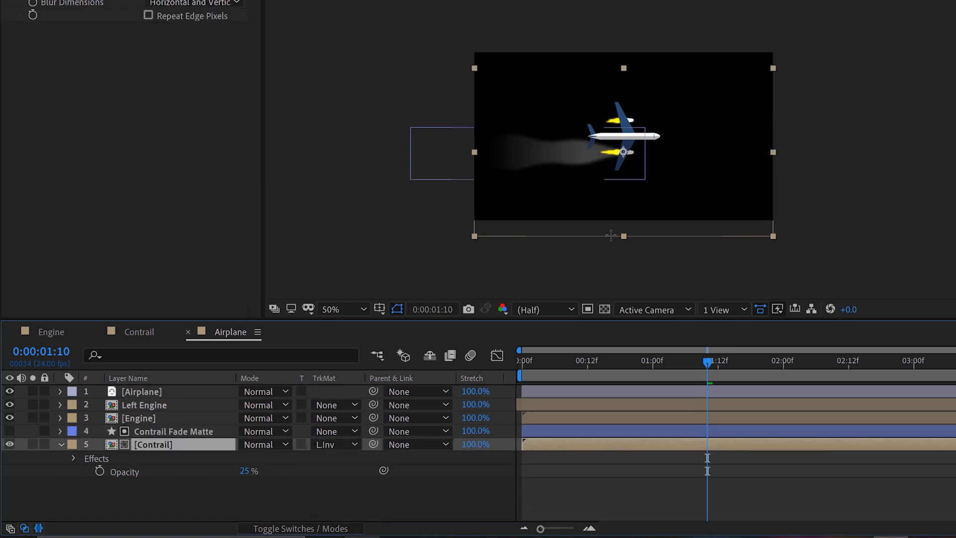
left_click(363, 309)
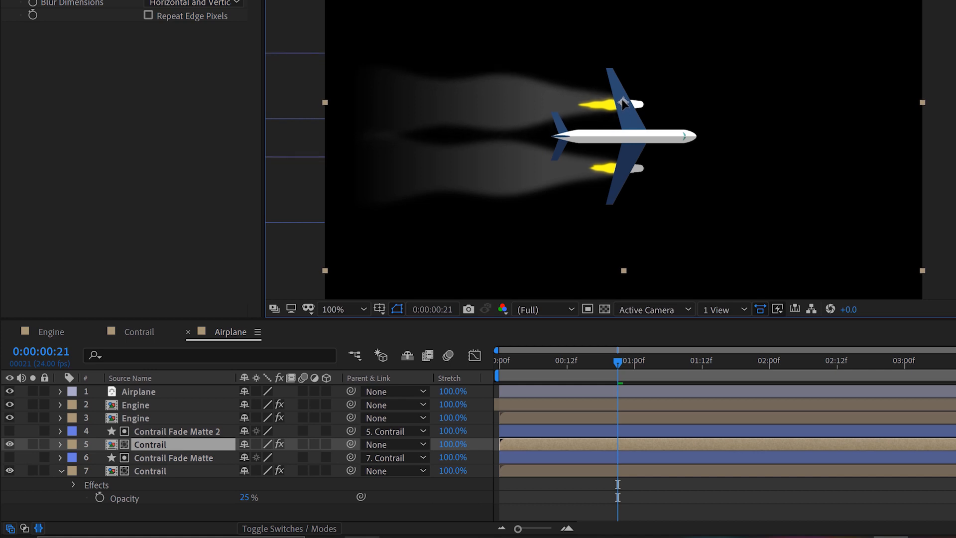
- Set the upper Contrail layer's Stretch to 127% to slow its animation
double_click(149, 444)
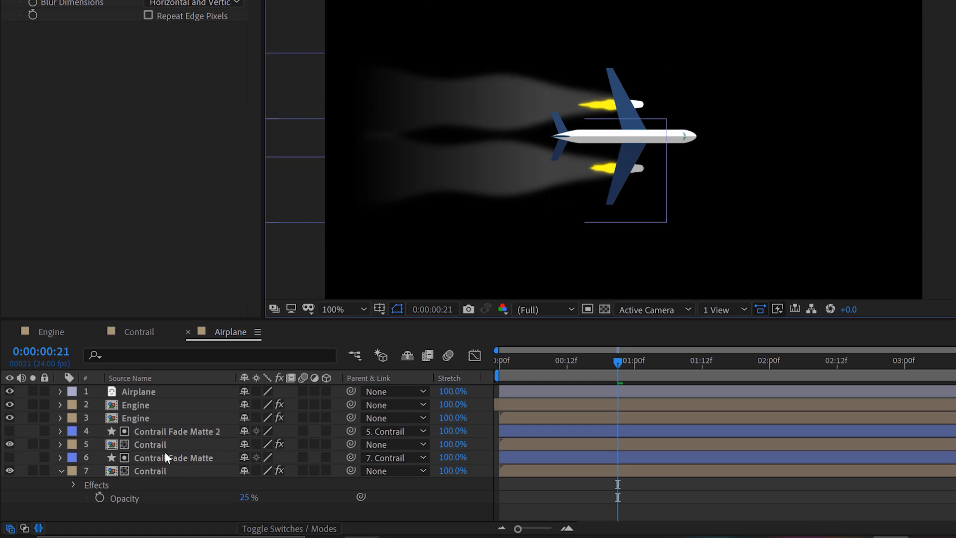
left_click(150, 444)
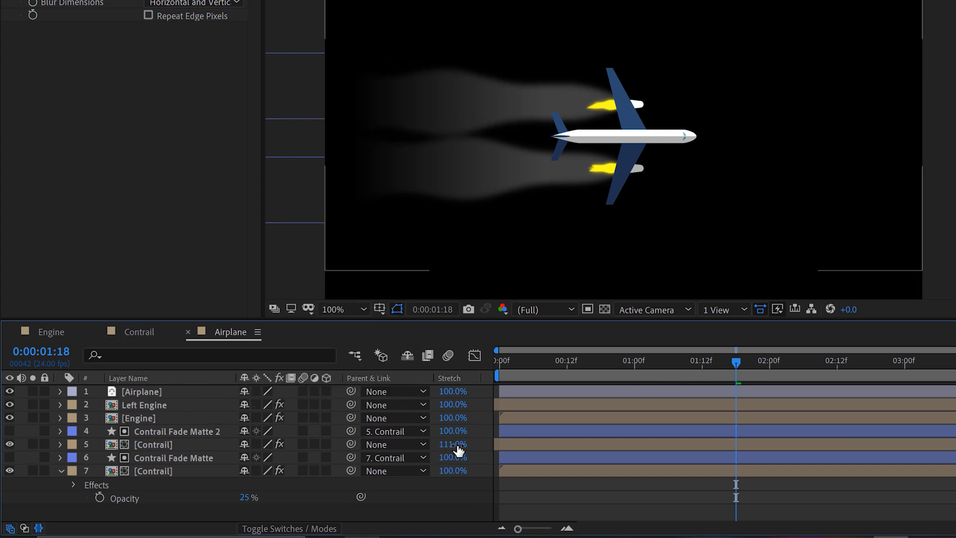
left_click_drag(452, 444, 462, 444)
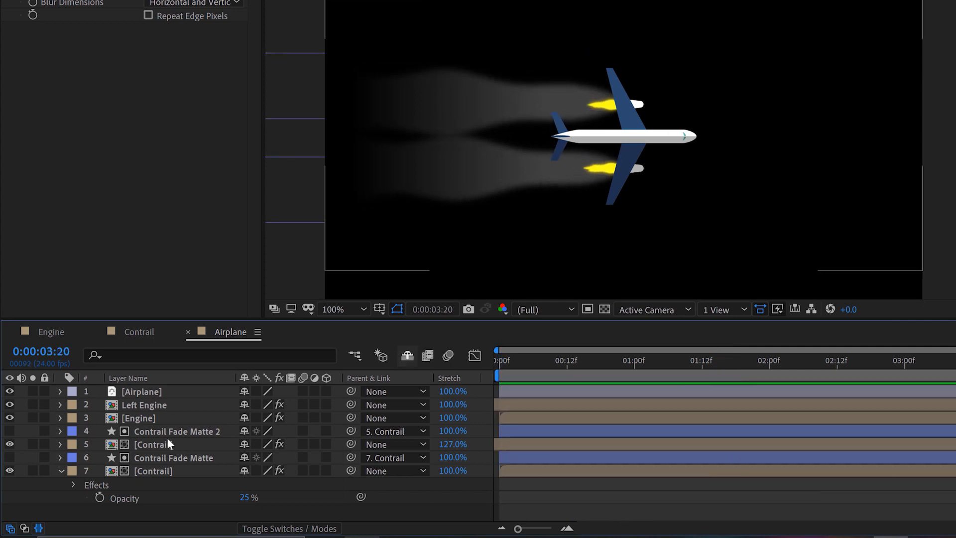
- Select both Contrail layers and scale them to 86% height
left_click(153, 443)
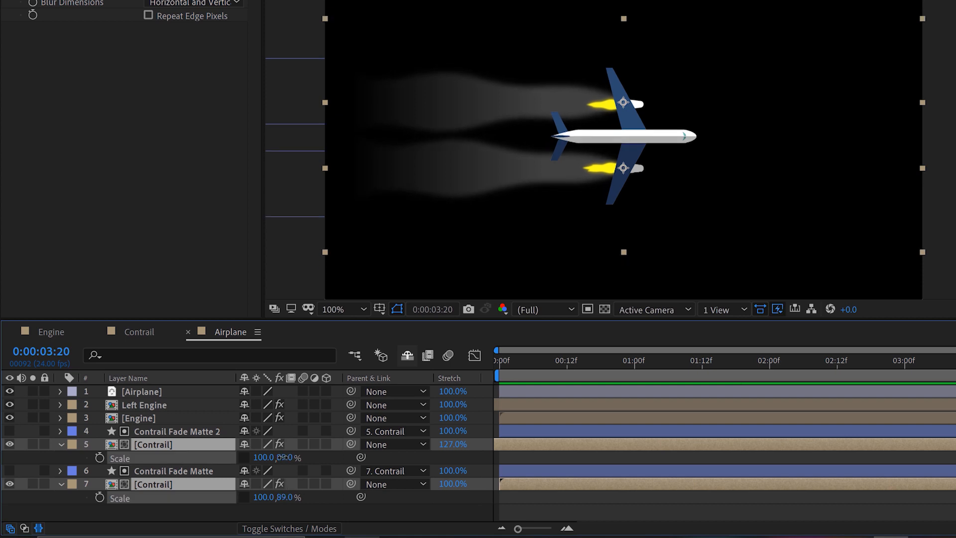
left_click_drag(289, 457, 281, 463)
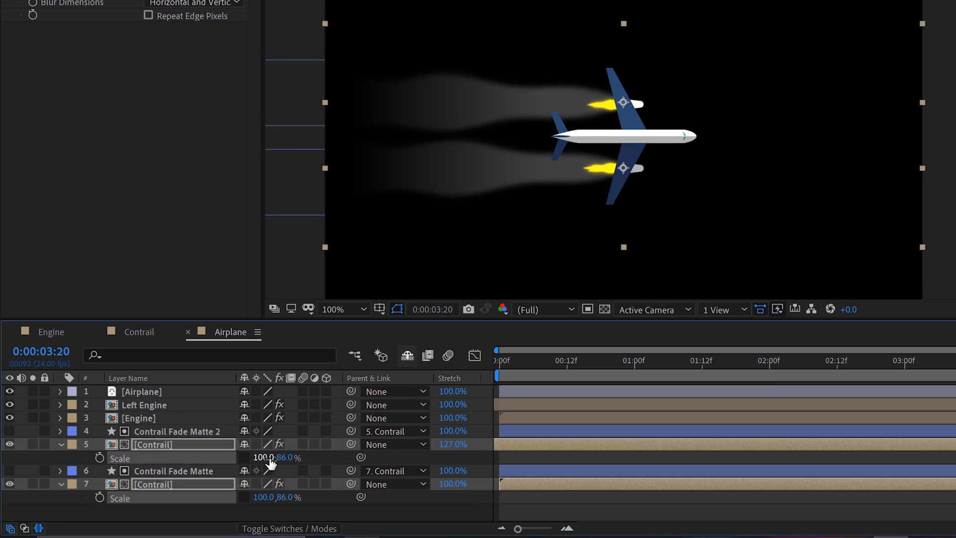
left_click_drag(263, 458, 277, 458)
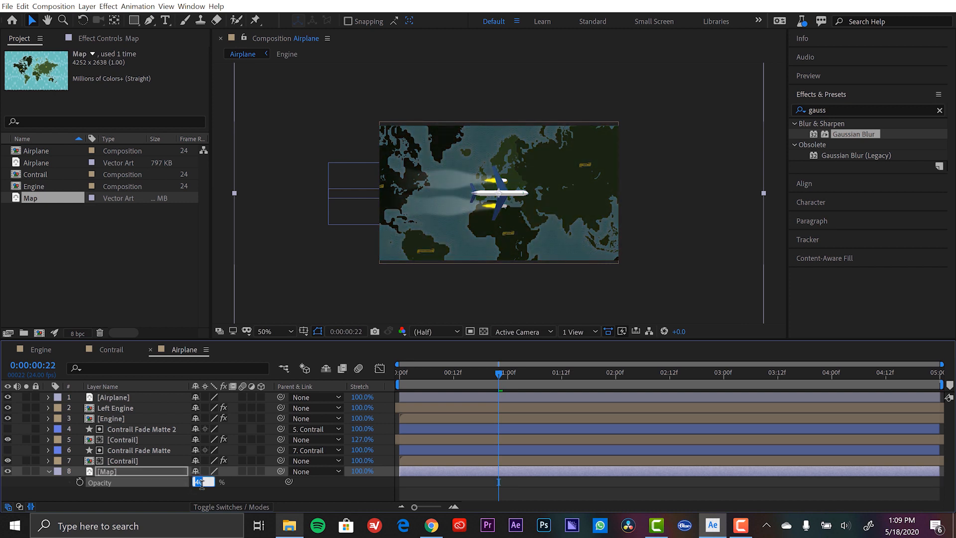
- Dim the Map layer to 30% opacity and give it Gaussian Blur with Blurriness 25
type("30")
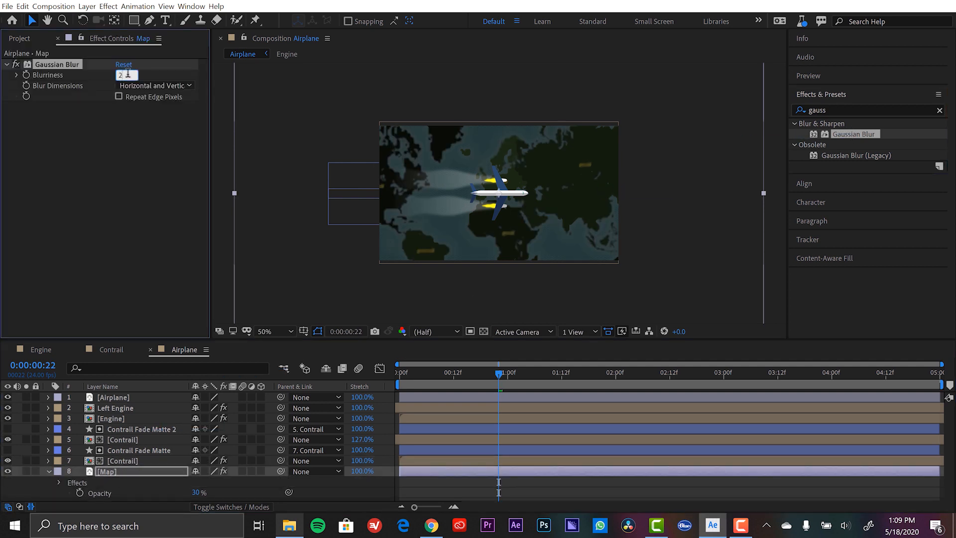
type("25.0")
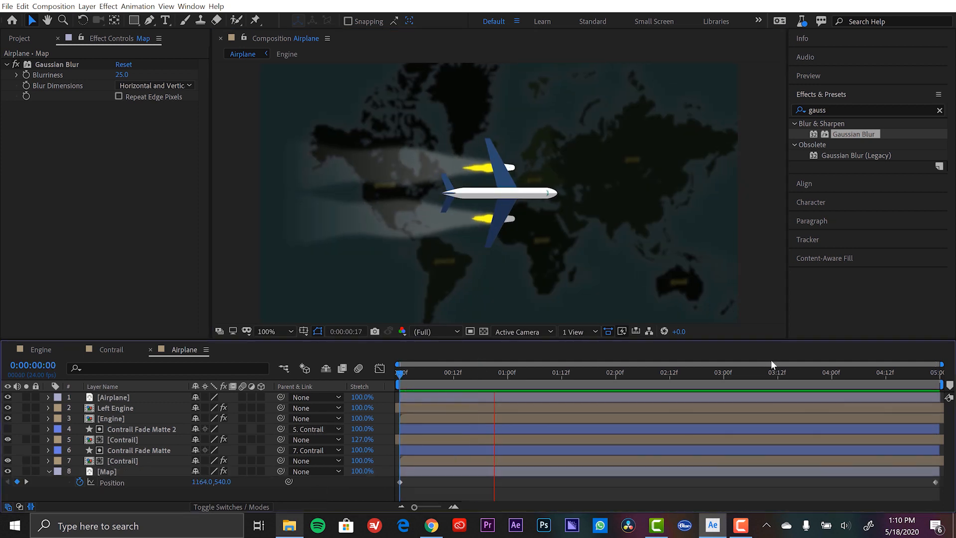
- Preview the map's sliding Position animation and select the Contrail Fade Matte shape
left_click(712, 373)
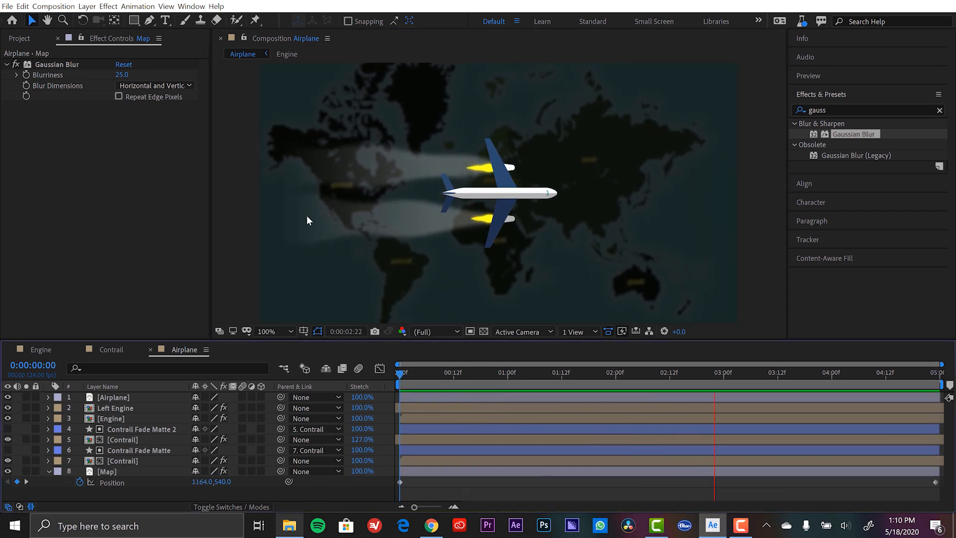
left_click(139, 450)
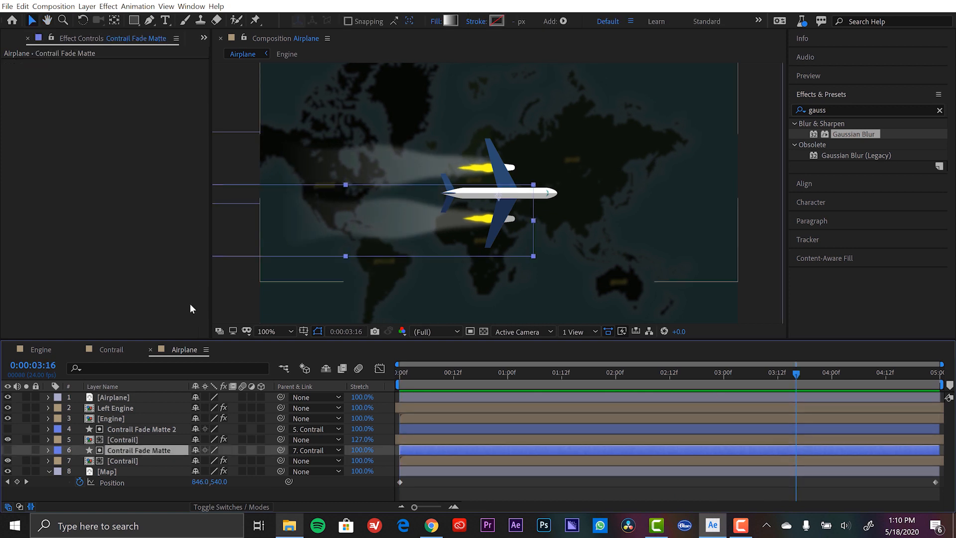